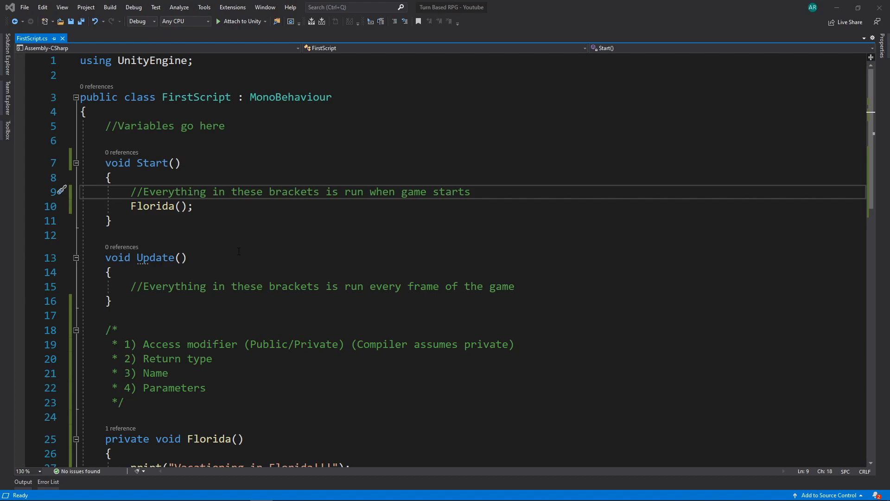
Step: Remove the Florida() call from Start and the Florida method, then save FirstScript
click(194, 205)
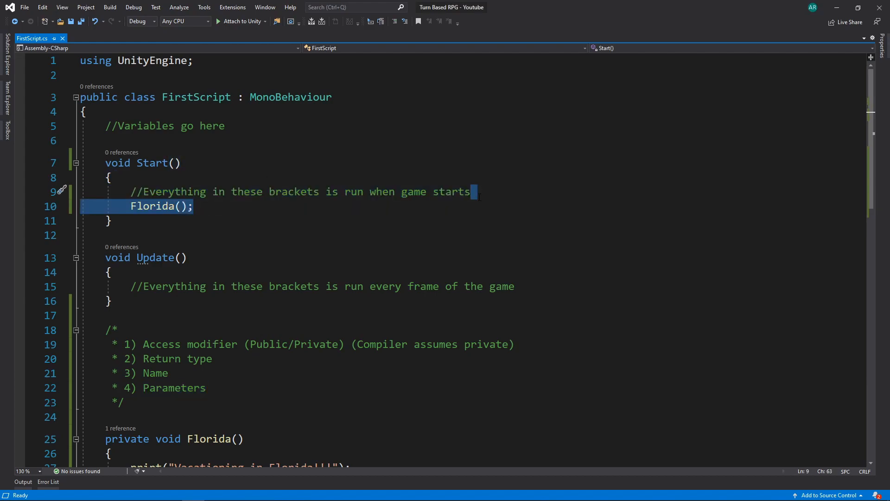
key(Delete)
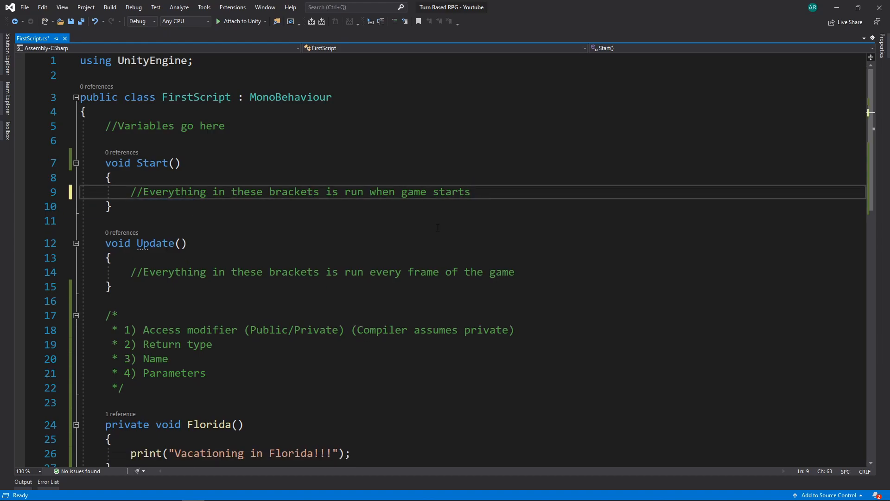
scroll(down, 3)
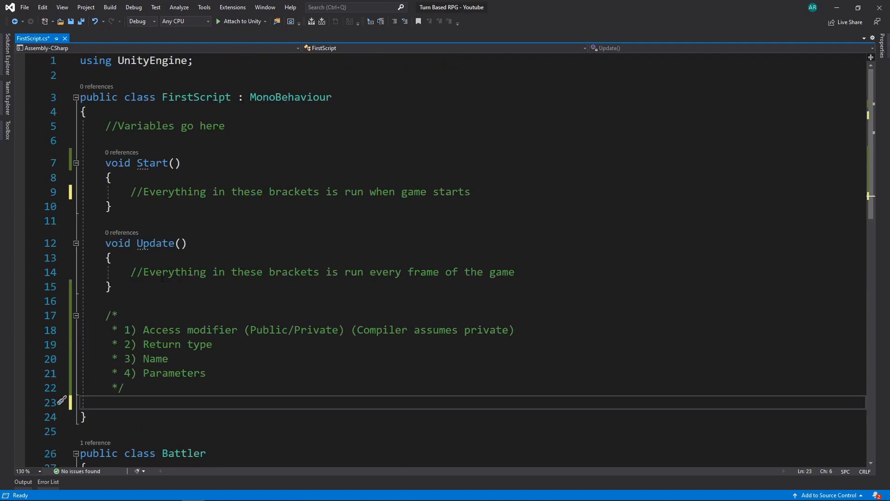
key(ctrl+s)
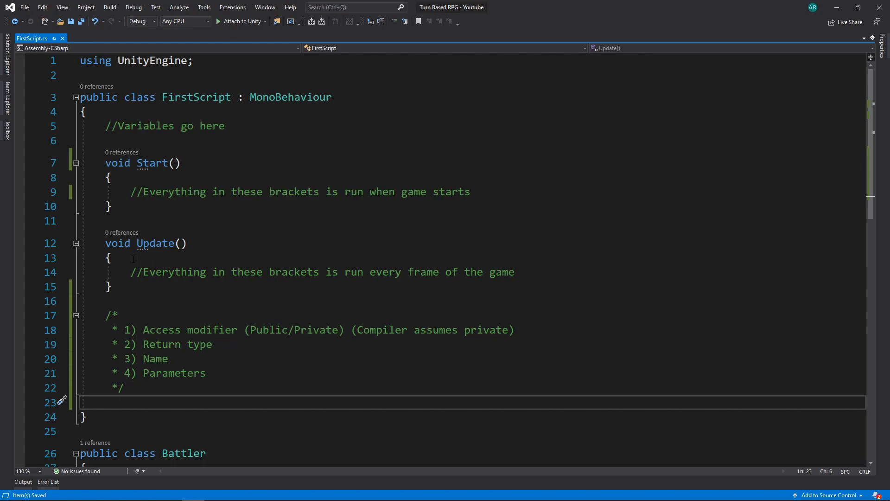
key(enter)
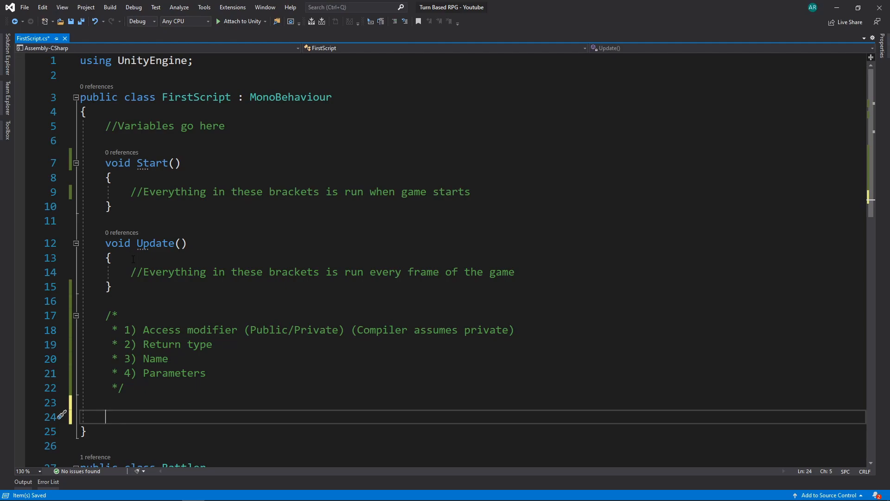
Step: Write a void Addition() method that prints "1 + 2 = " + "3"
text(void Addition()
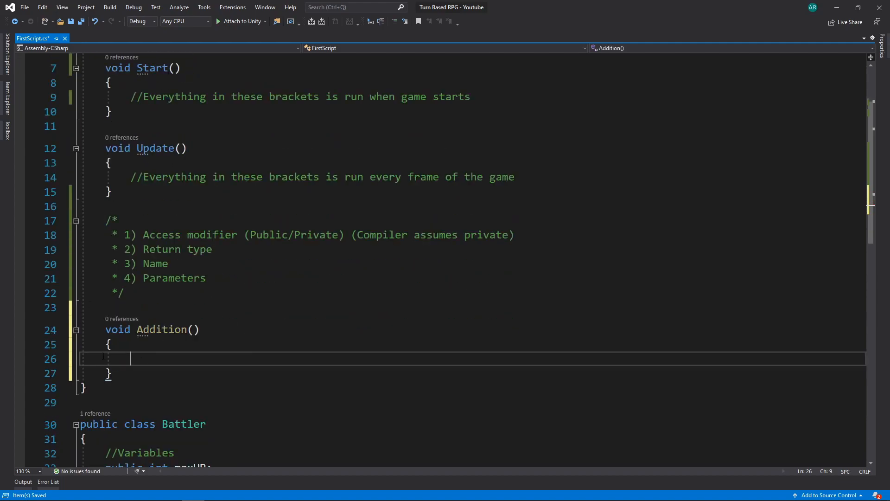
text(pr)
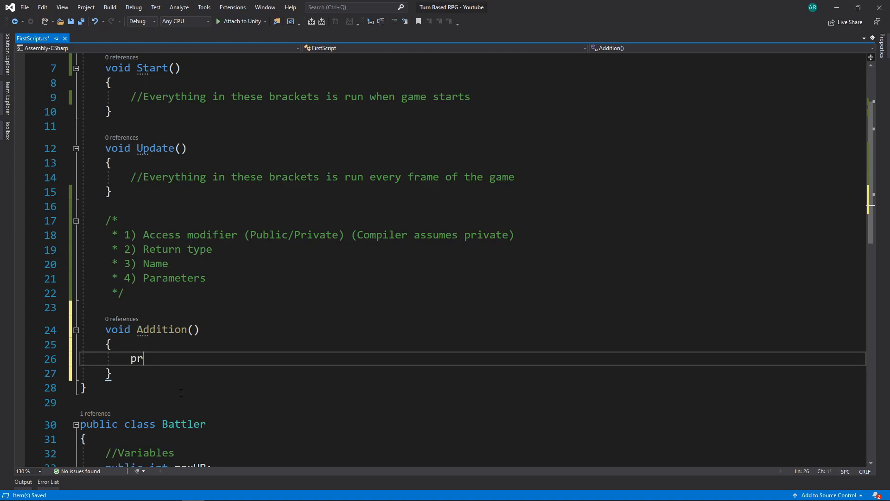
text(int())
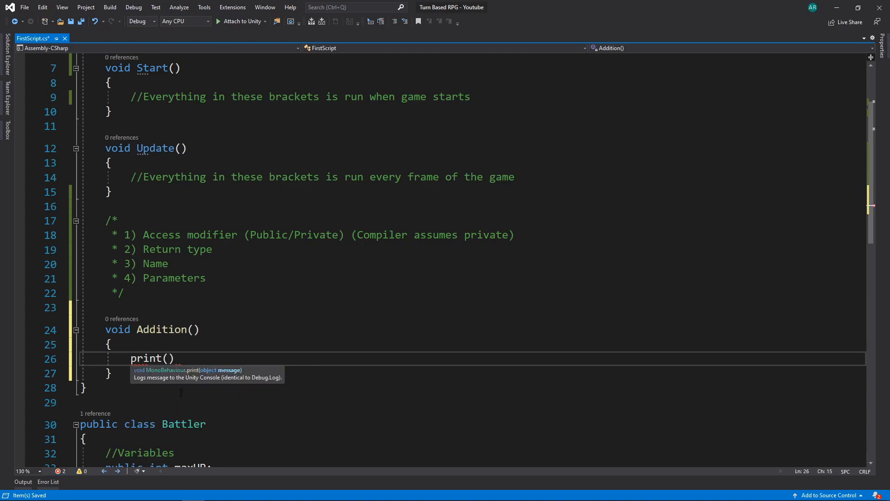
text("1)
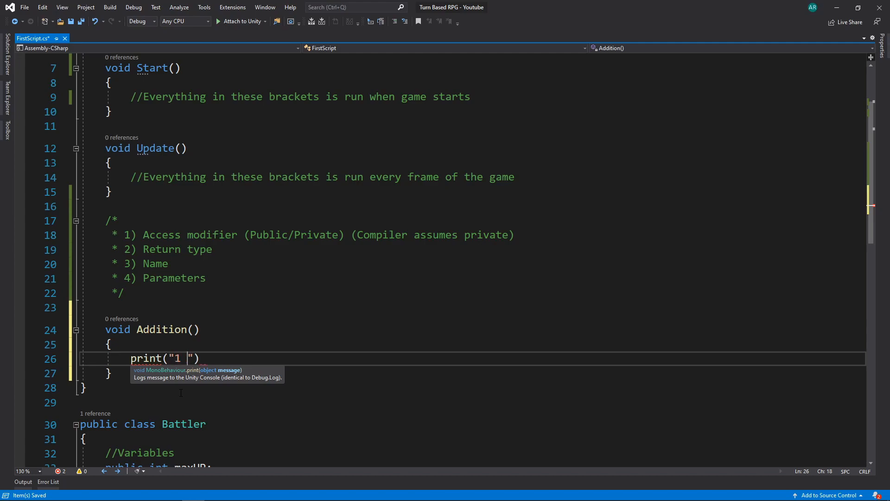
text(+ 2)
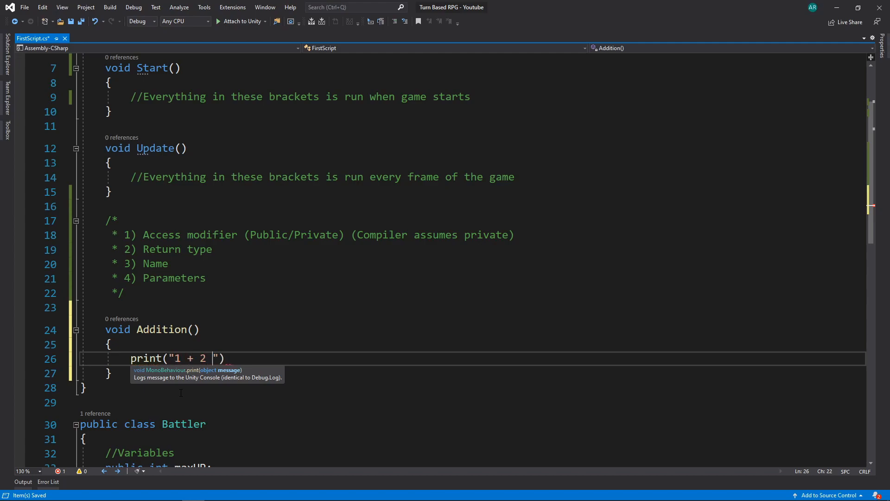
text(=)
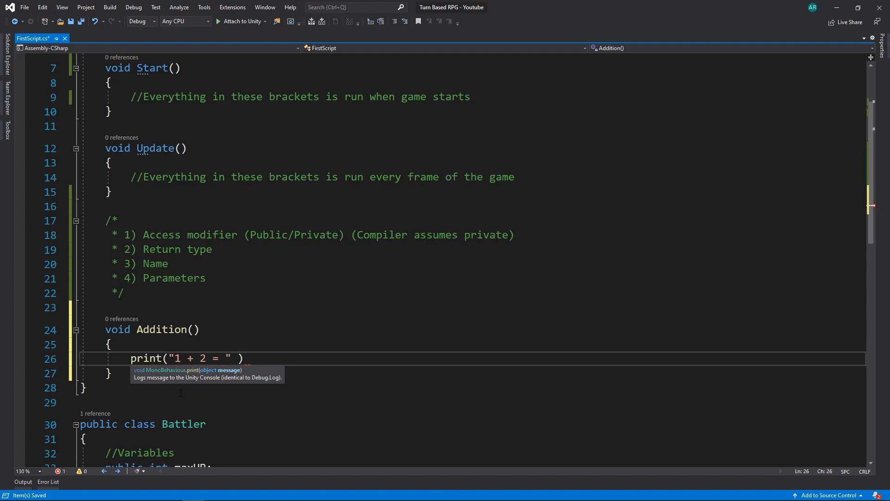
text(+ "")
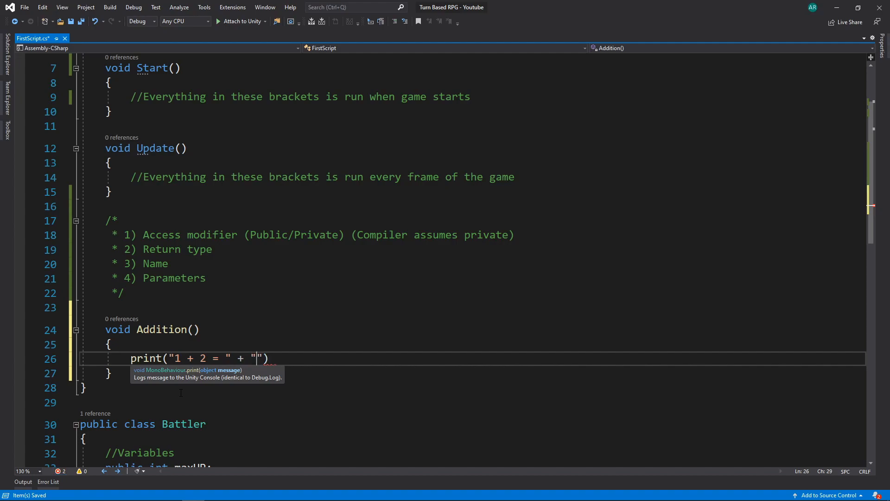
text(3);)
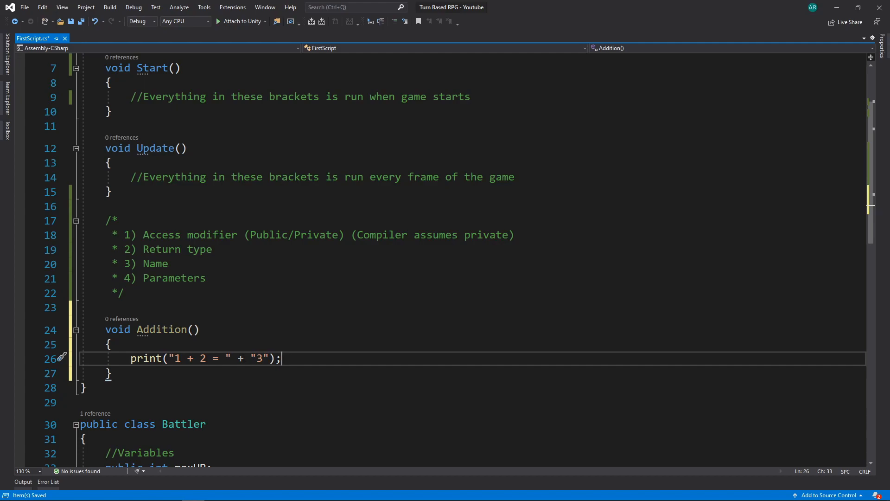
scroll(down, 3)
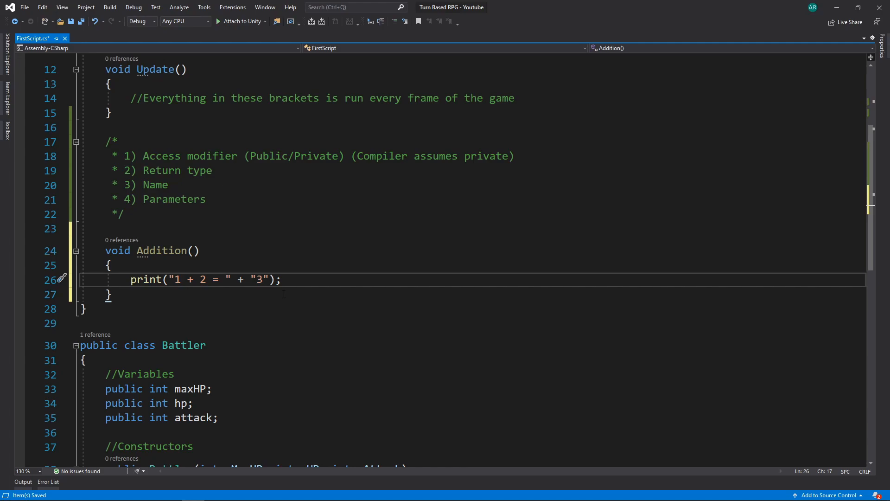
click(180, 279)
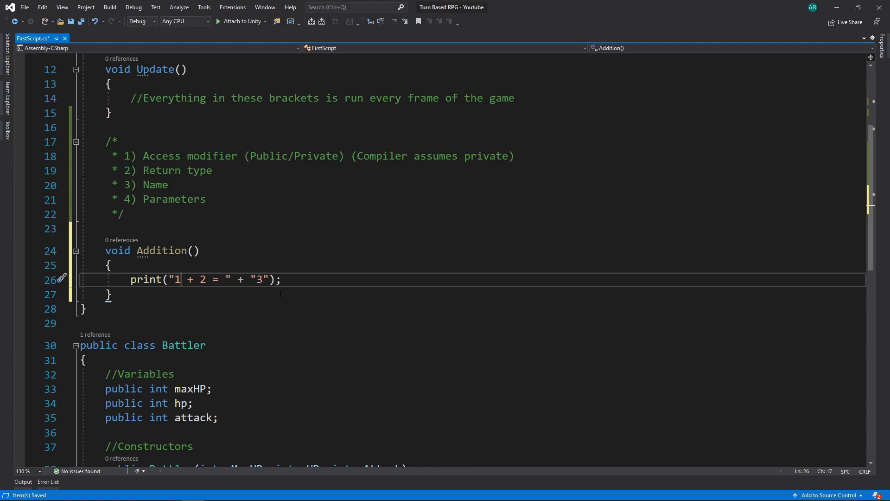
mouse_move(213, 278)
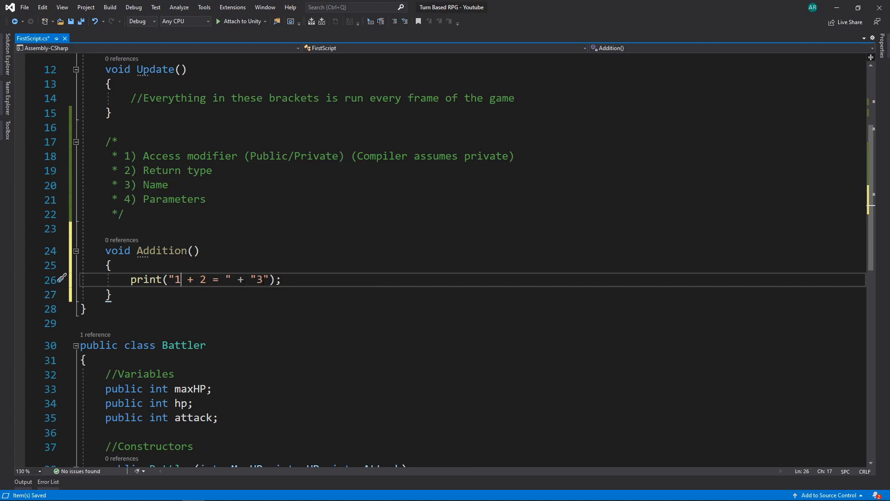
scroll(down, 3)
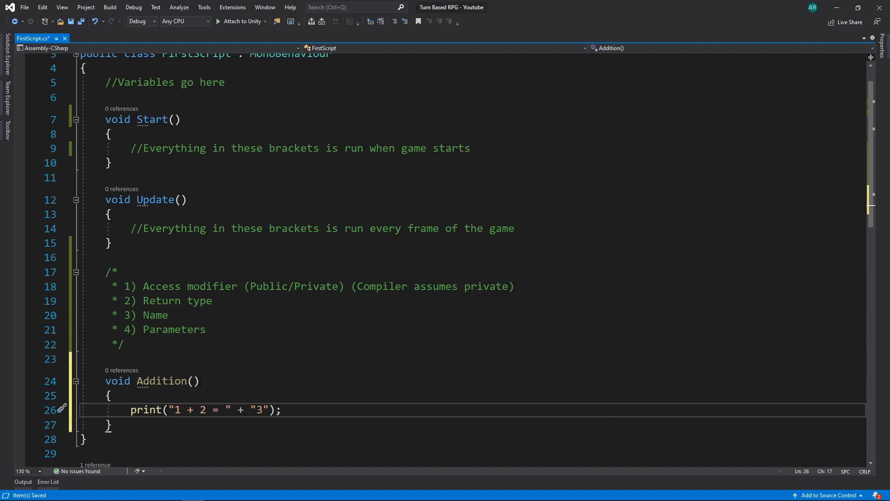
Step: Give Addition parameters int firstNumber and int secondNumber, and clear its print string
click(195, 381)
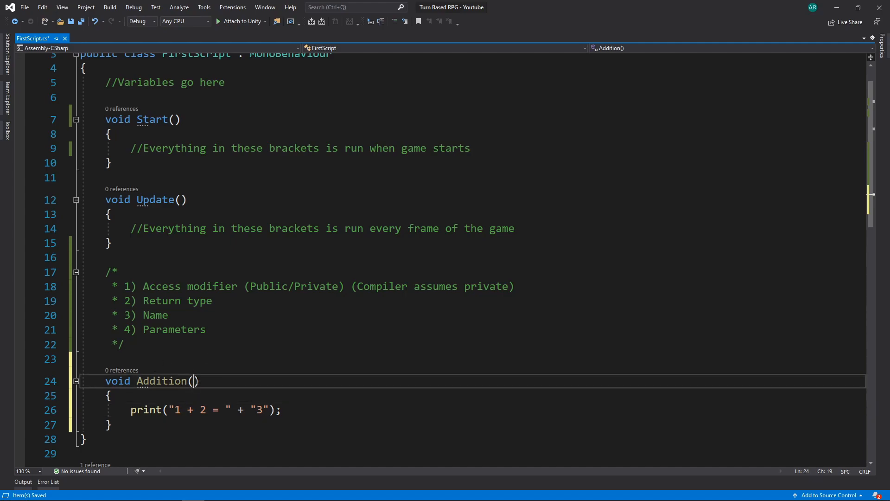
text(int)
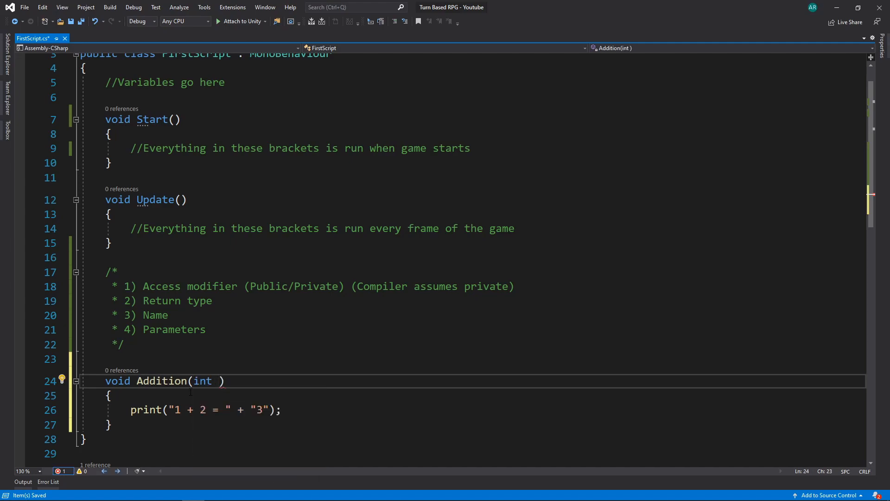
text(firstNumber,)
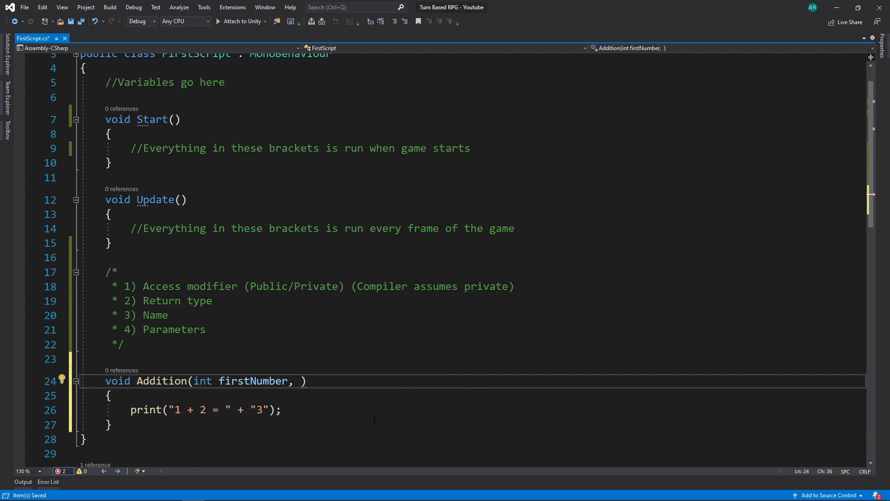
text(int)
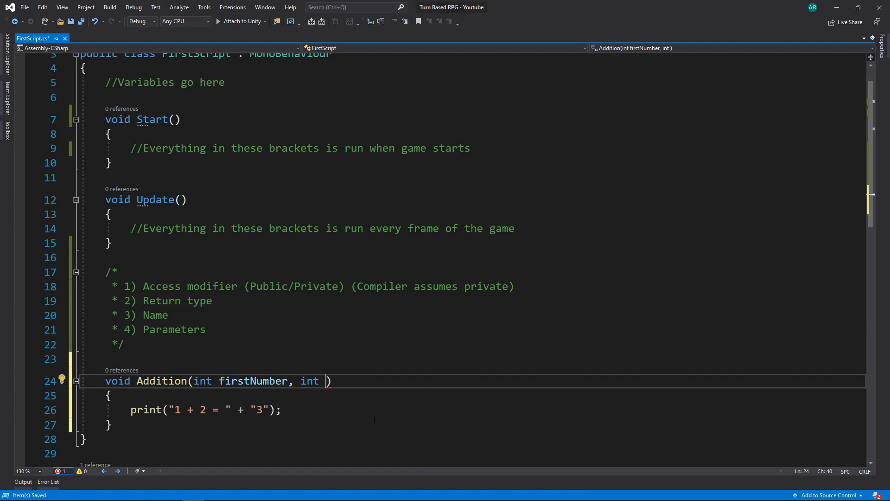
text(secondNumber)
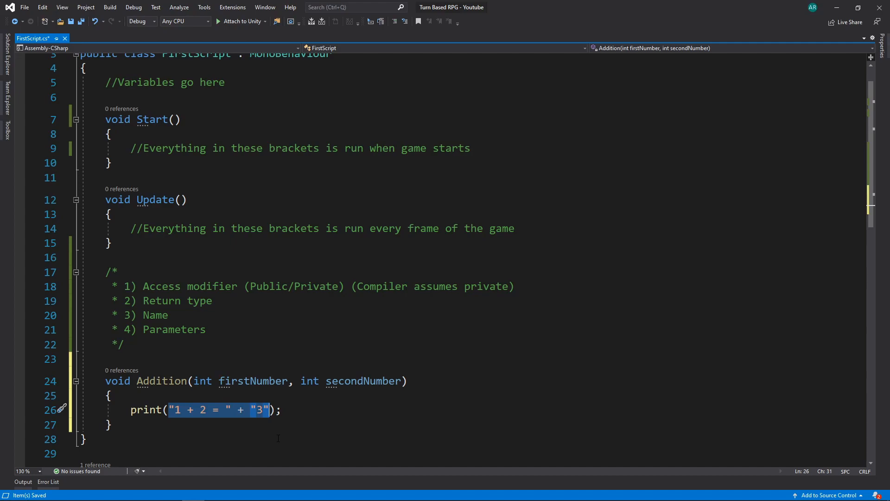
key(Delete)
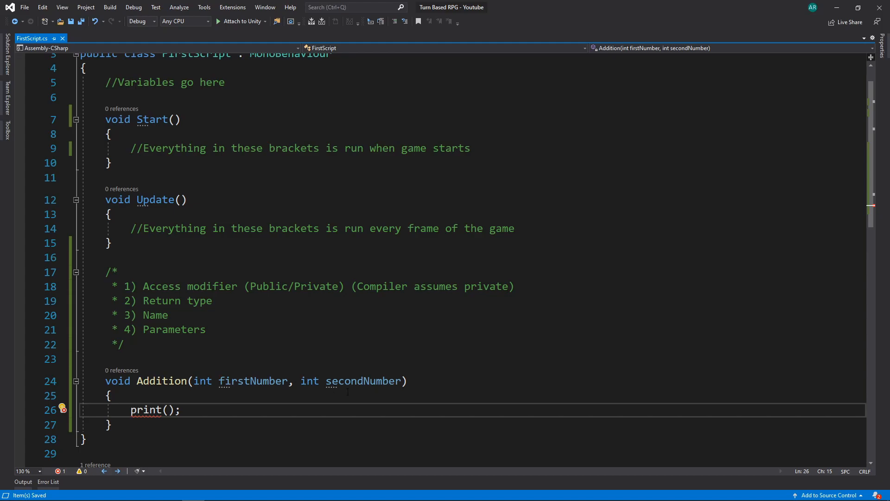
mouse_move(285, 472)
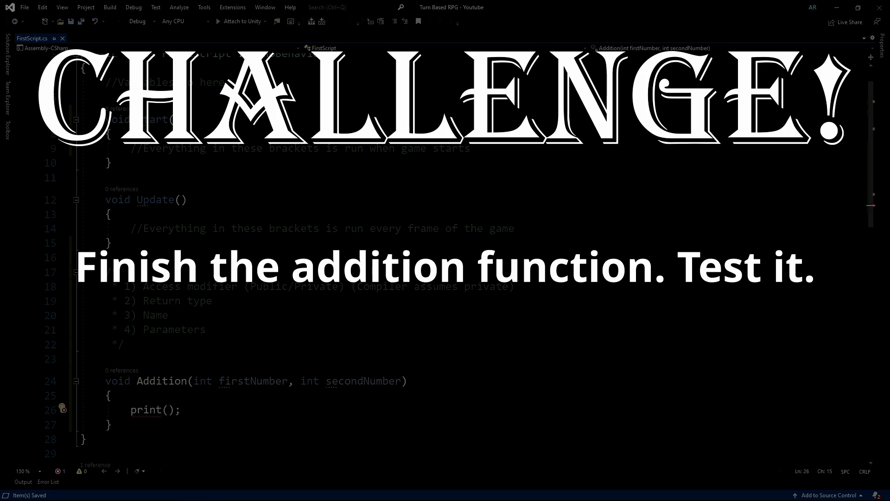
text(fi)
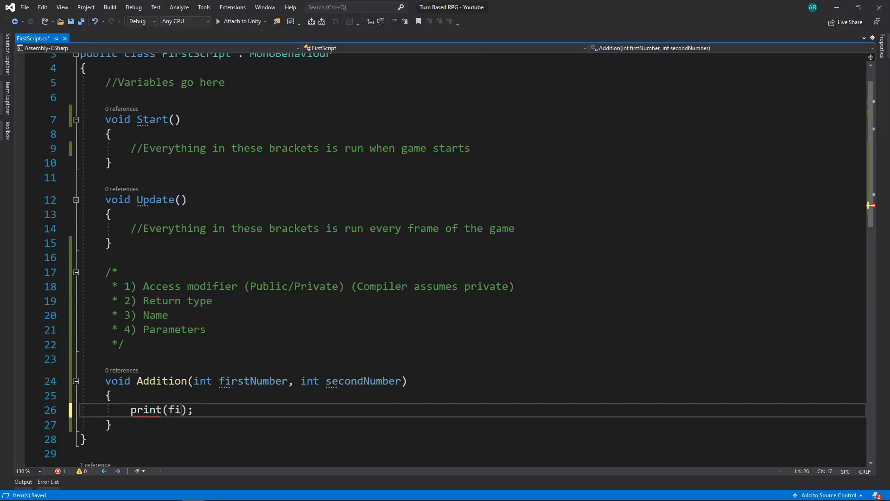
Step: Print firstNumber + " + " + secondNumber + " = " + firstNumber + secondNumber in Addition
text(rstNumber)
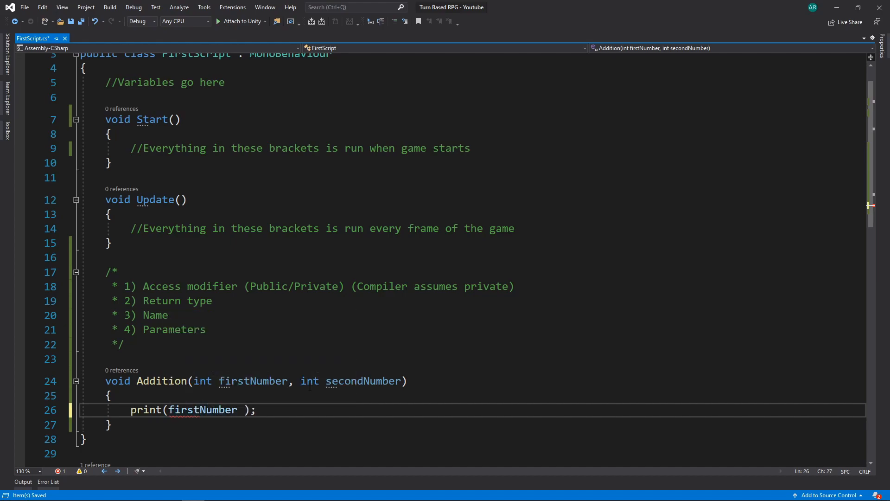
text(+ " +)
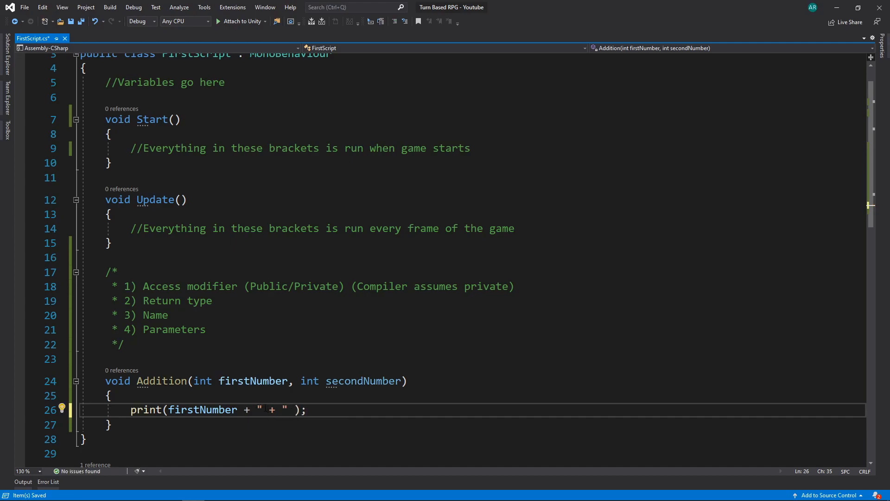
text(+)
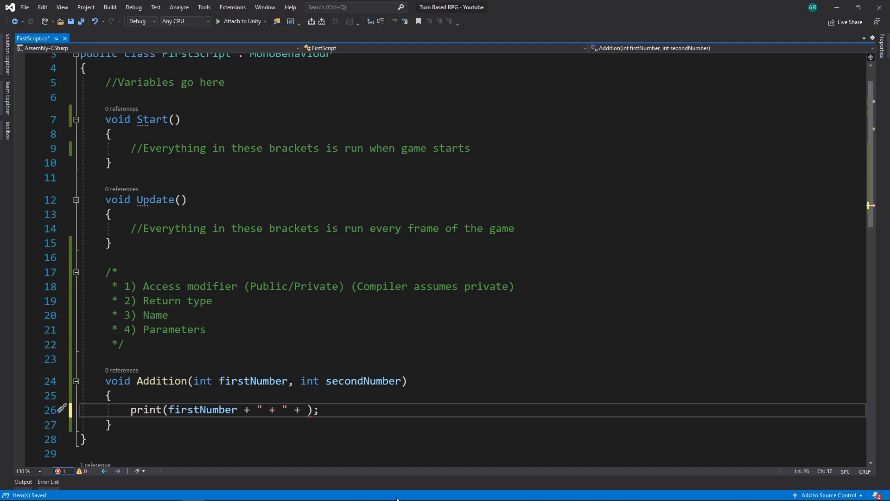
text(secondNi)
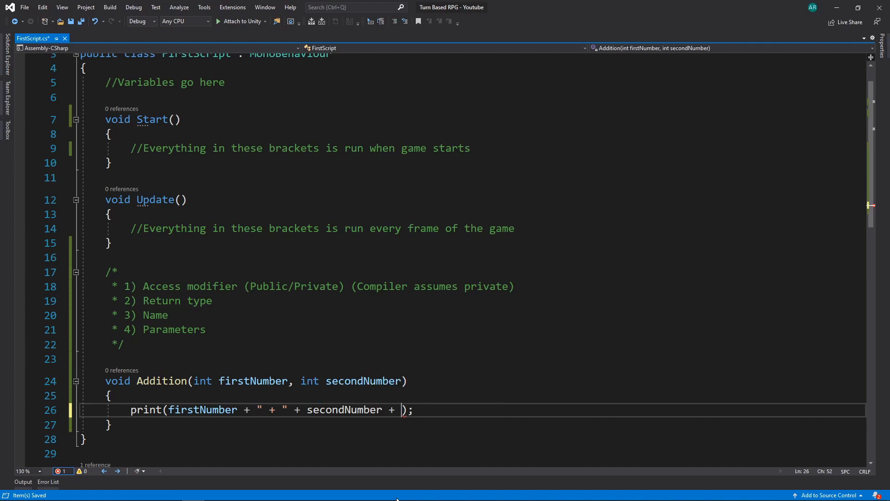
text(" = " + f)
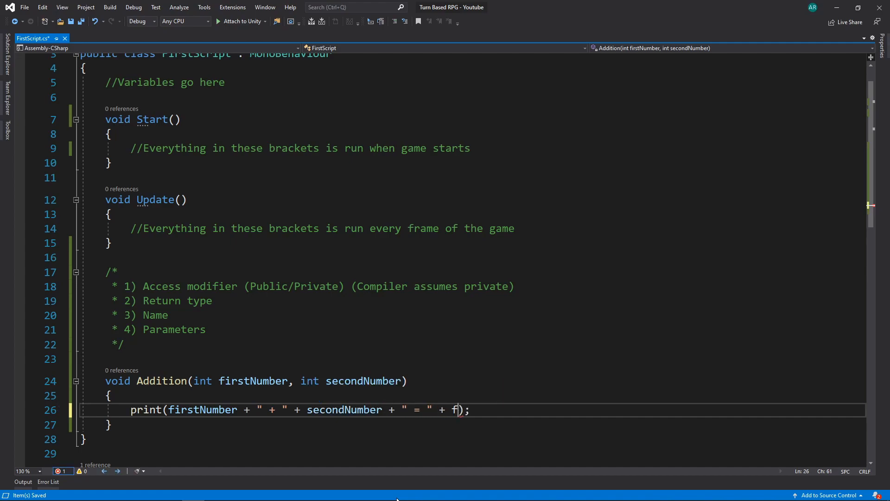
text(irstNumber + secondNumber)
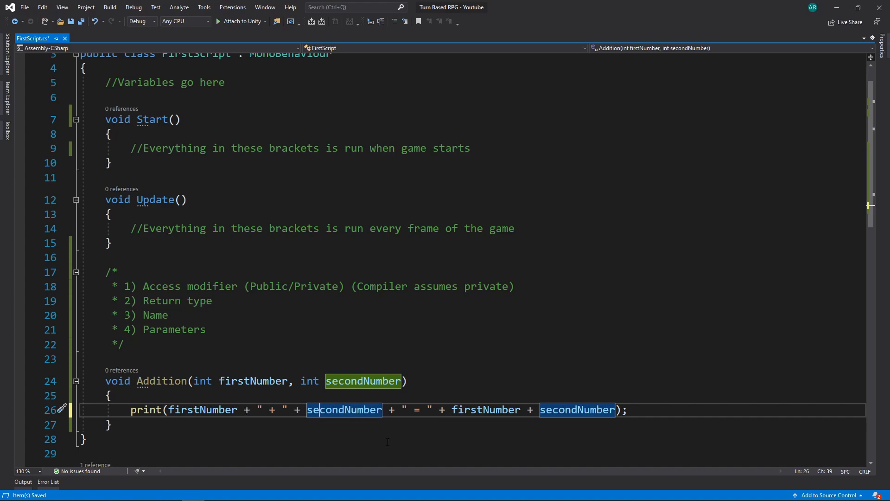
mouse_move(529, 410)
text())
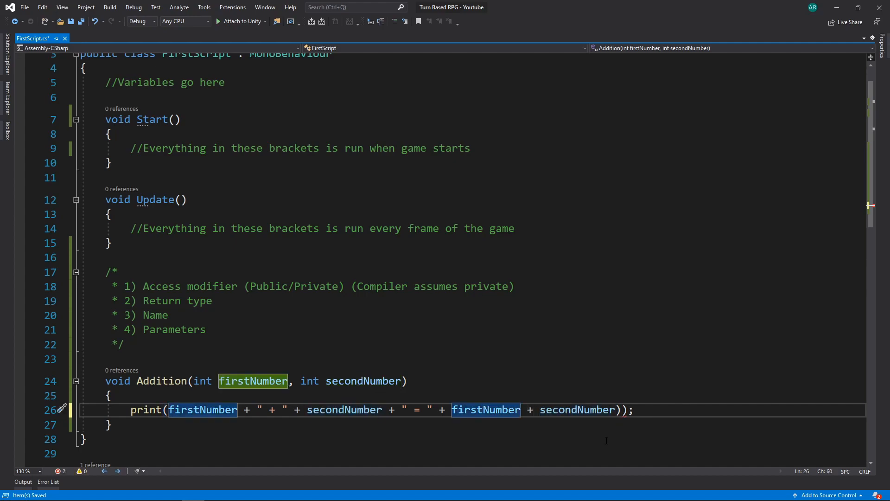
Step: Keep the sum unparenthesized and add an Addition() call in Start
text(()
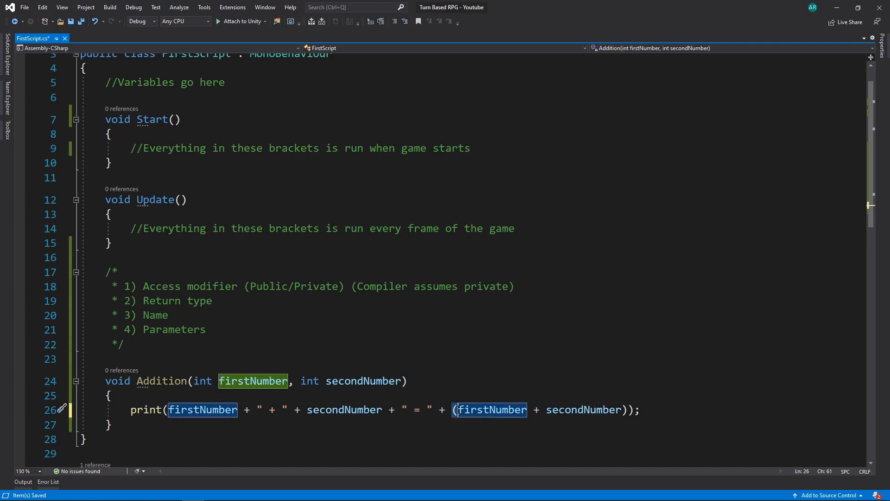
mouse_move(490, 409)
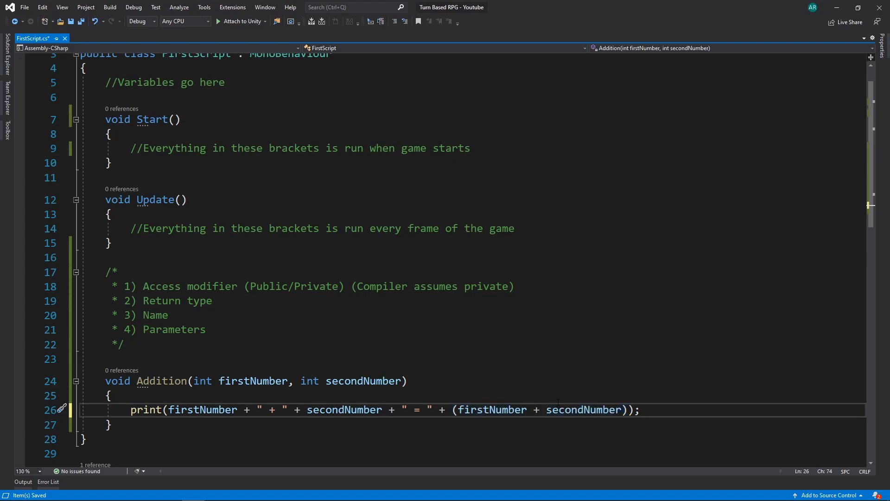
mouse_move(533, 409)
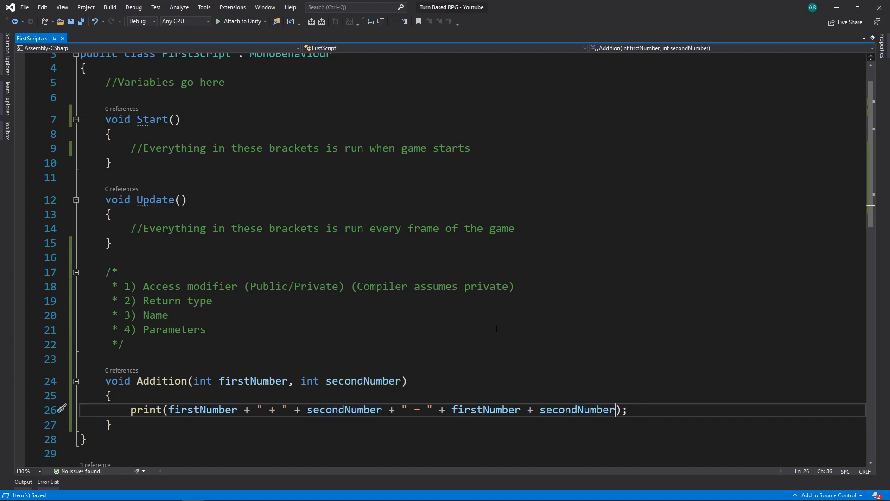
click(469, 148)
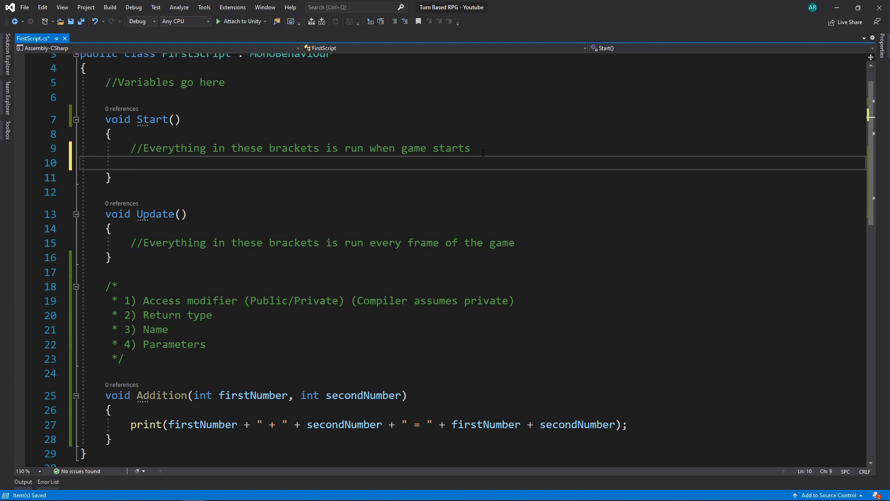
text(Addition())
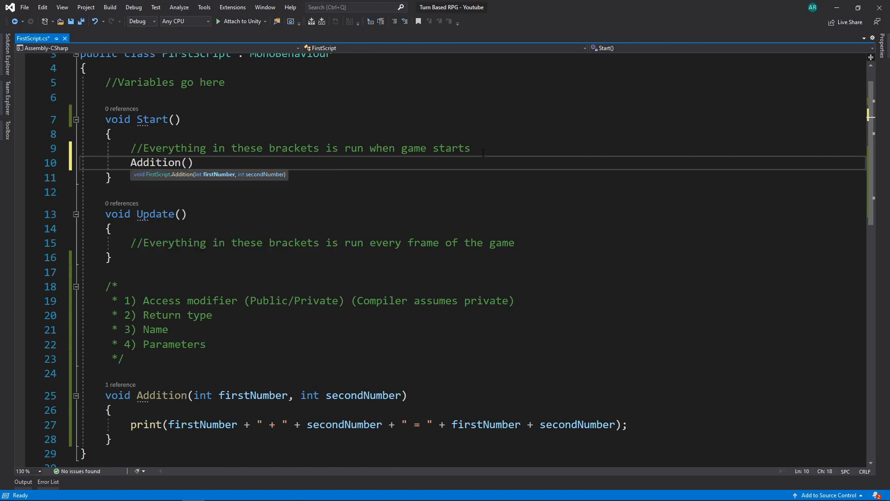
Step: Pass 5 and 29 as arguments to the Addition call in Start
text(5,)
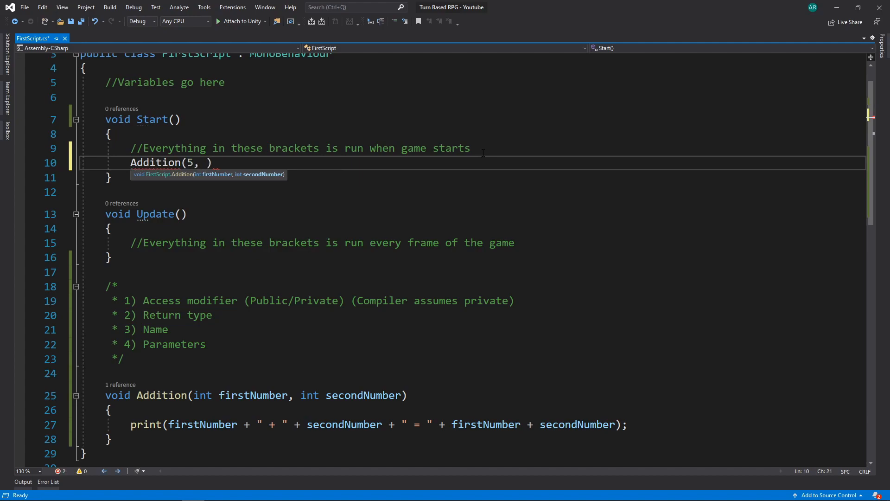
text(27=)
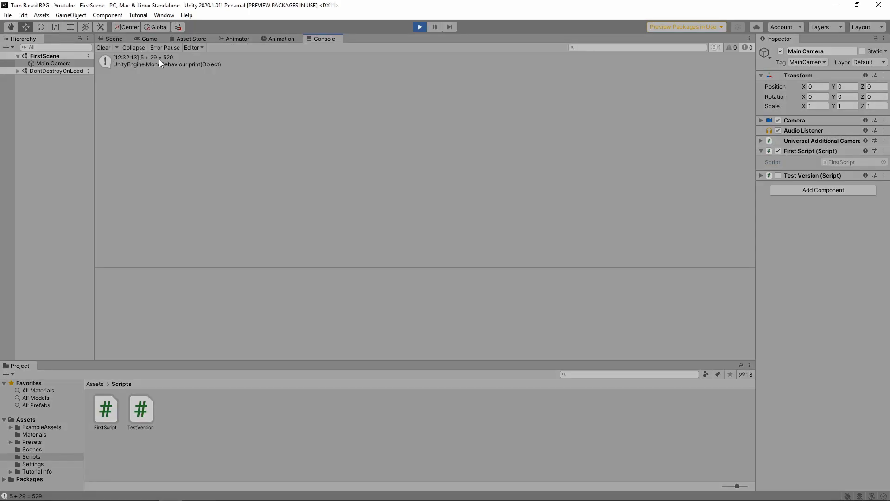
mouse_move(390, 34)
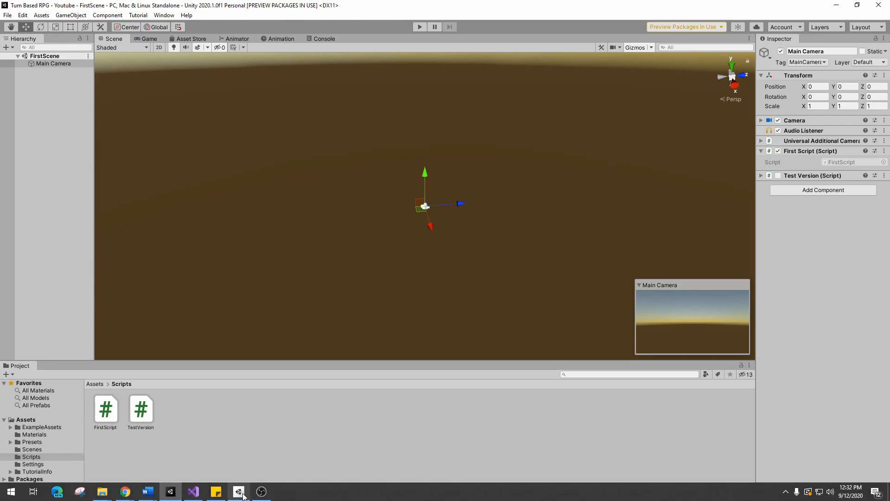
Step: Wrap firstNumber + secondNumber in parentheses and confirm the Console logs 5 + 29 = 34
click(193, 491)
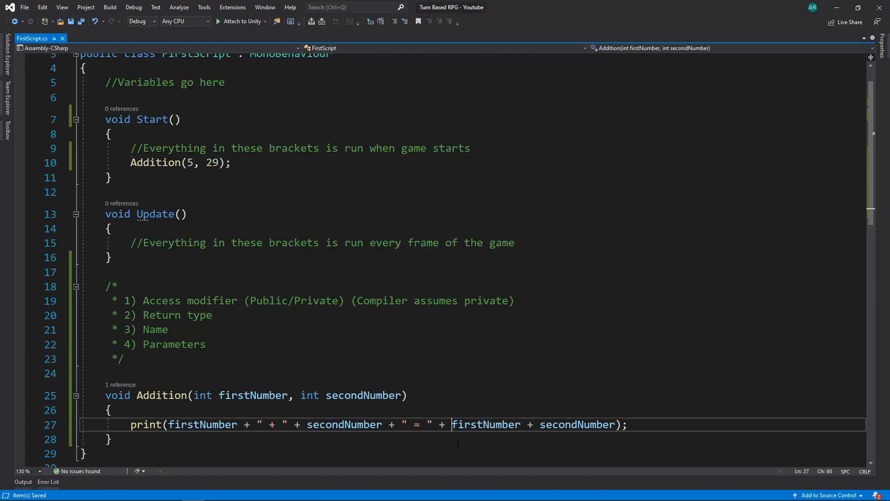
text(()
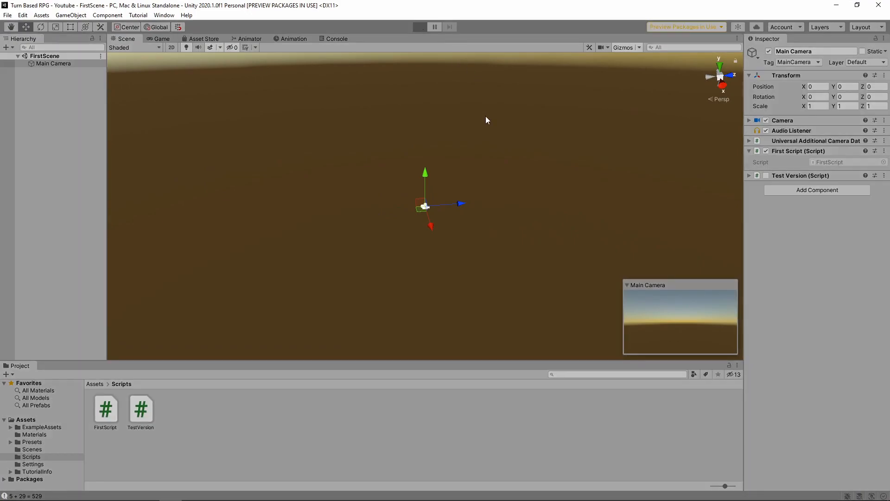
click(420, 26)
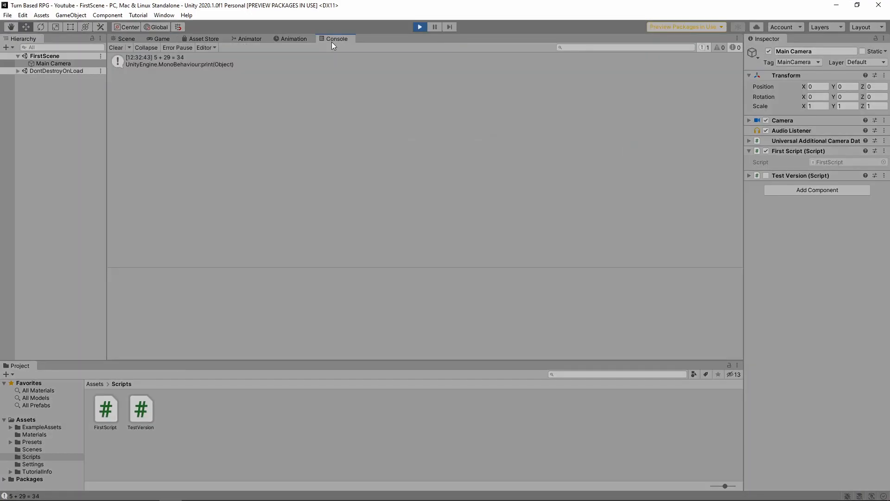
mouse_move(197, 68)
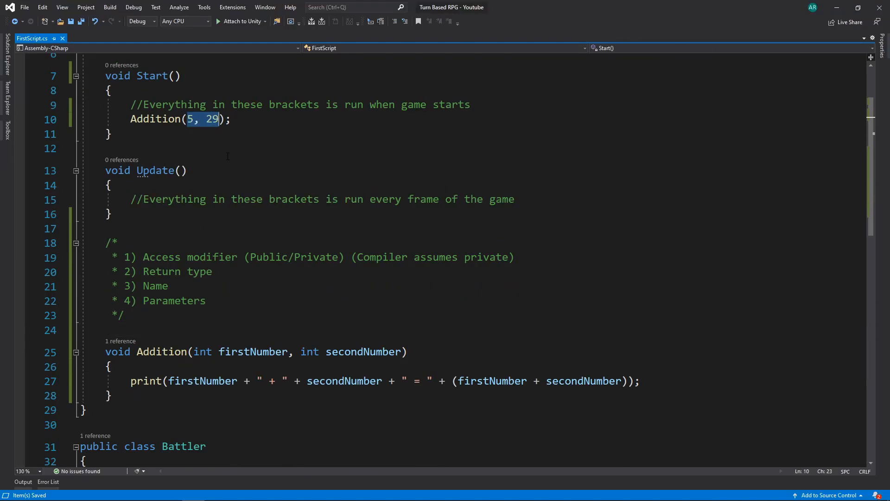
Step: Clear the Addition call's arguments, read the missing-argument error, then pass 14, 17, 23
key(Delete)
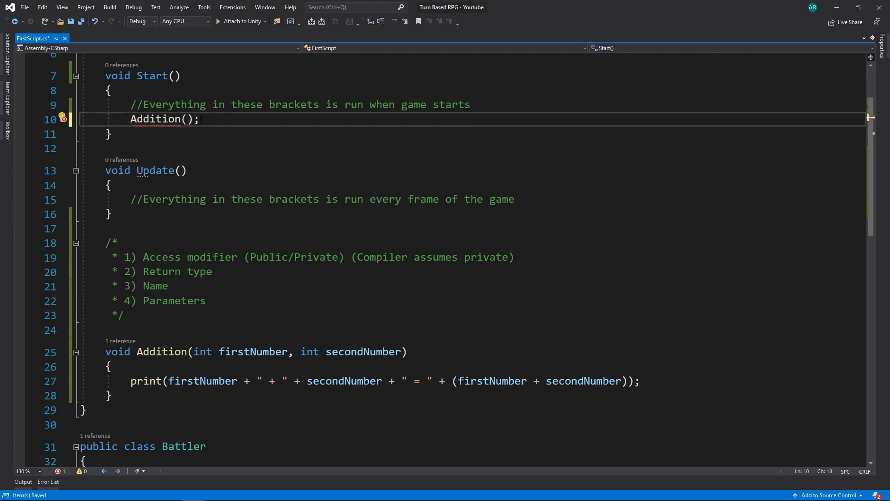
click(187, 119)
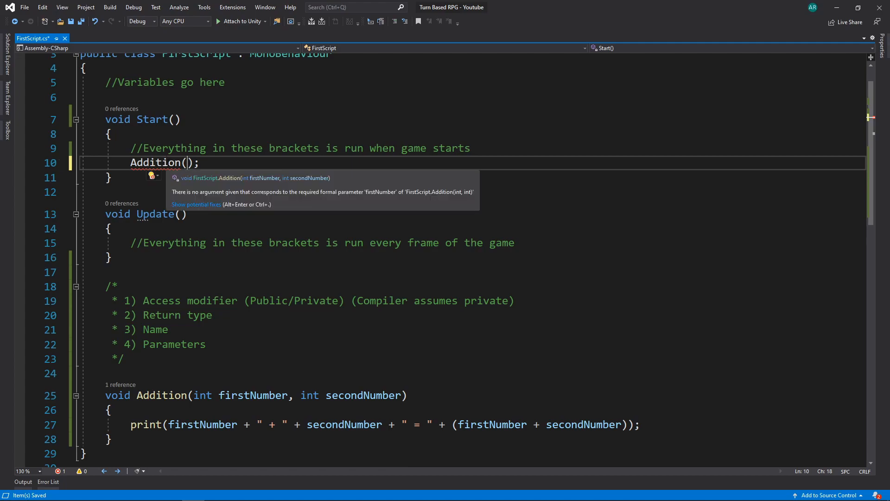
mouse_move(317, 202)
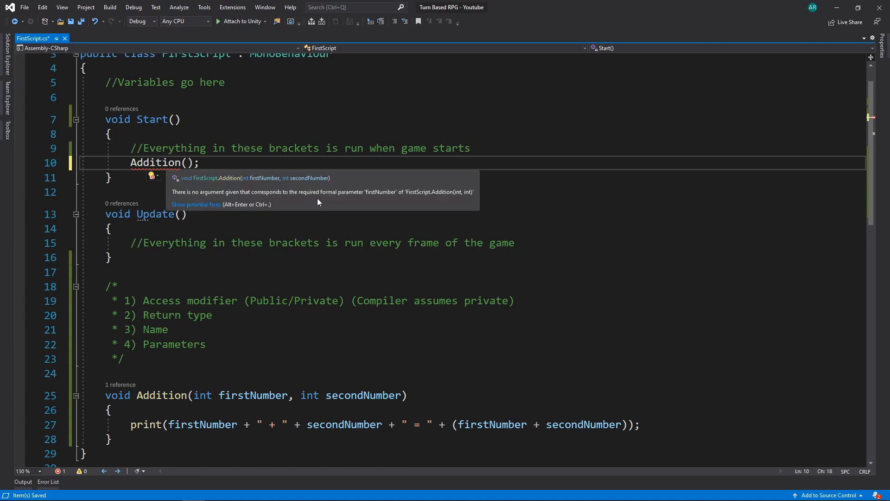
mouse_move(384, 198)
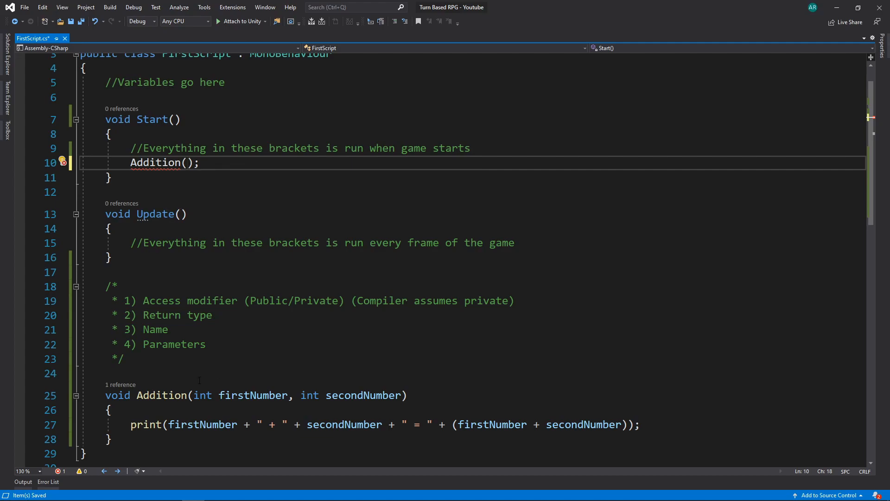
click(184, 162)
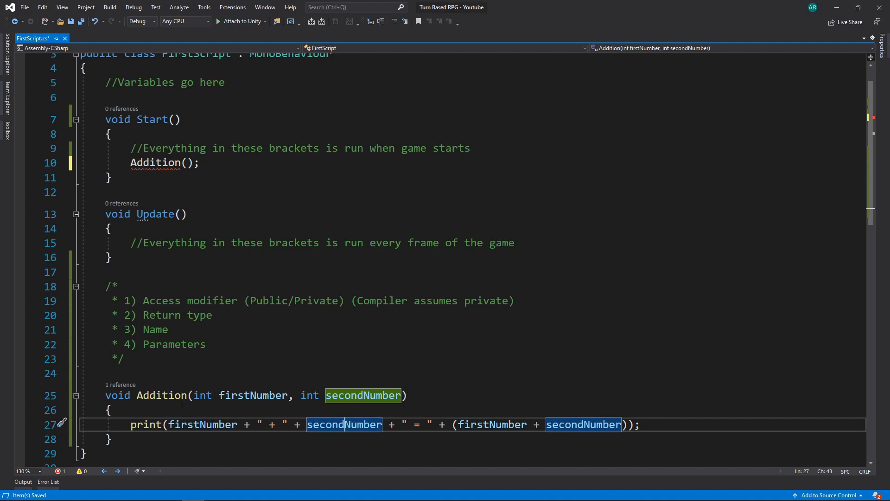
click(165, 163)
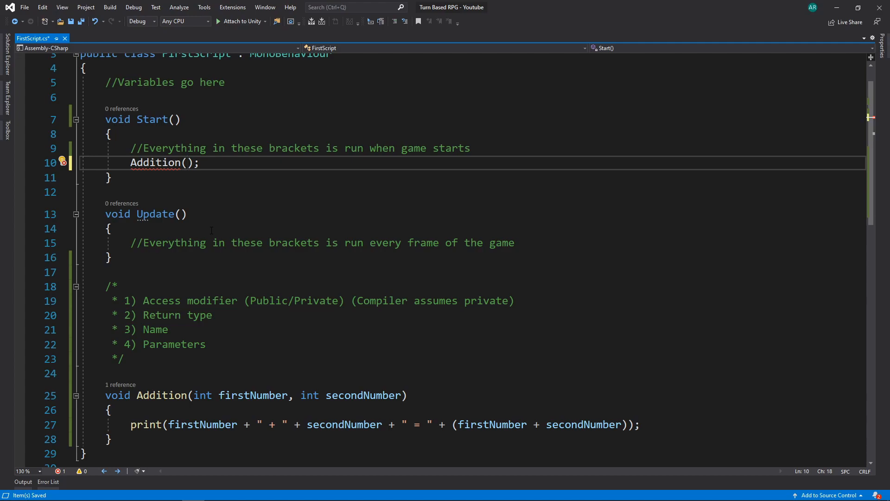
click(111, 439)
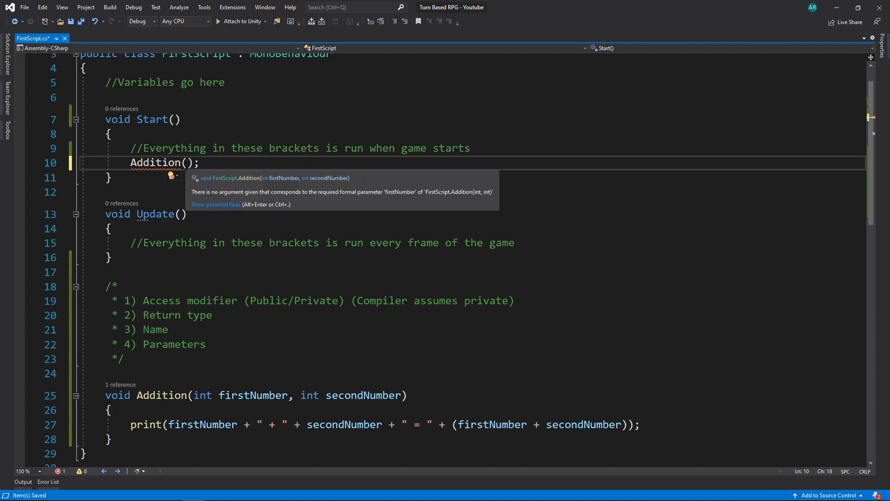
text(14, 17, 23)
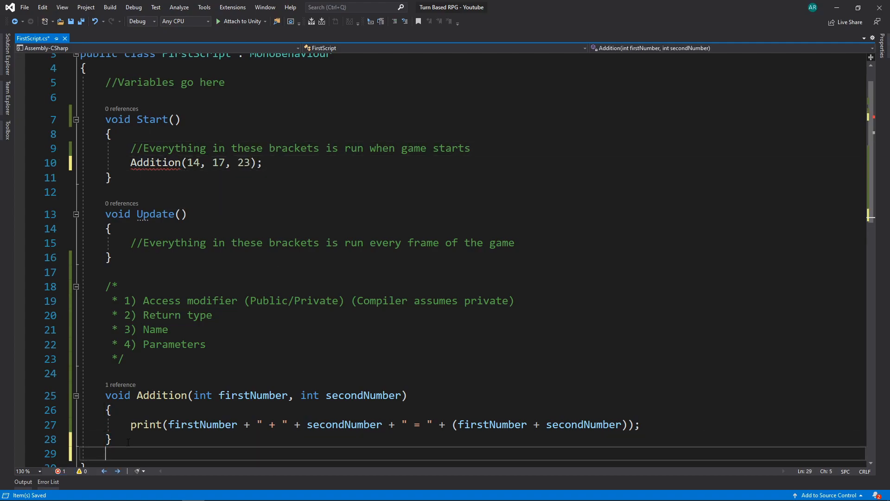
Step: Add an Addition(int firstNumber, int secondNumber, int thirdNumber) overload printing the three-number total
text(void Addition()
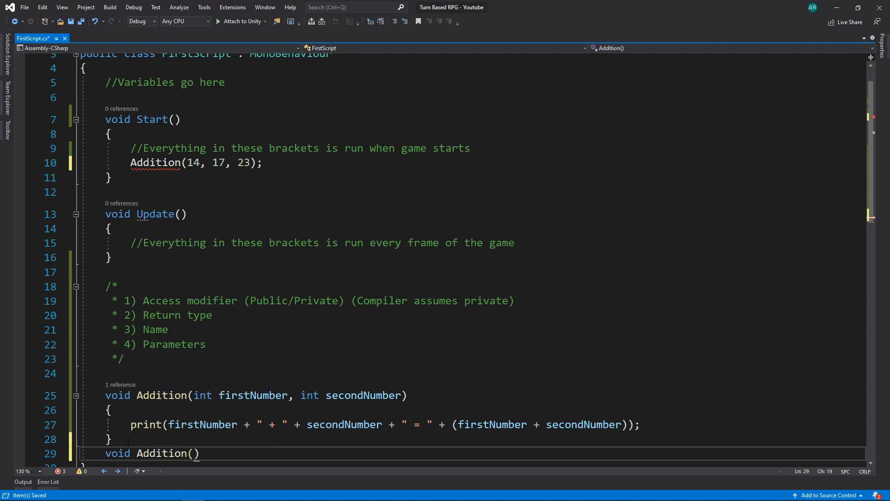
text(int firs)
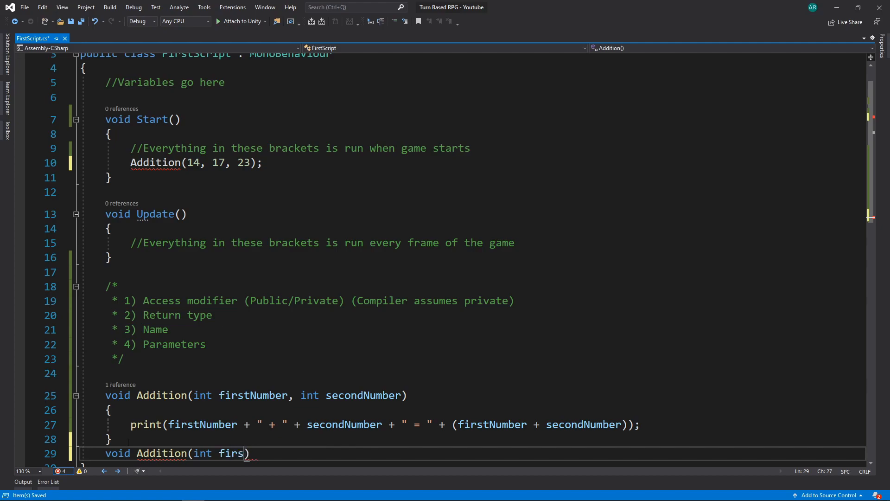
text(tNumber, int)
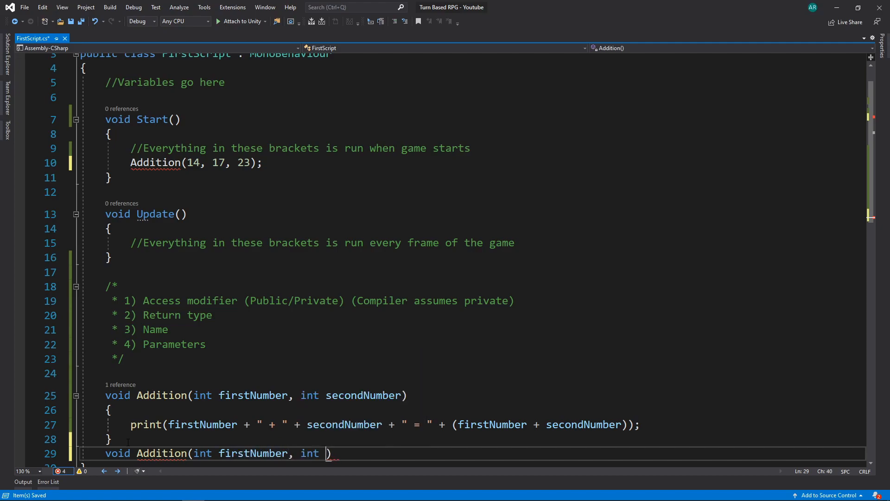
text(second)
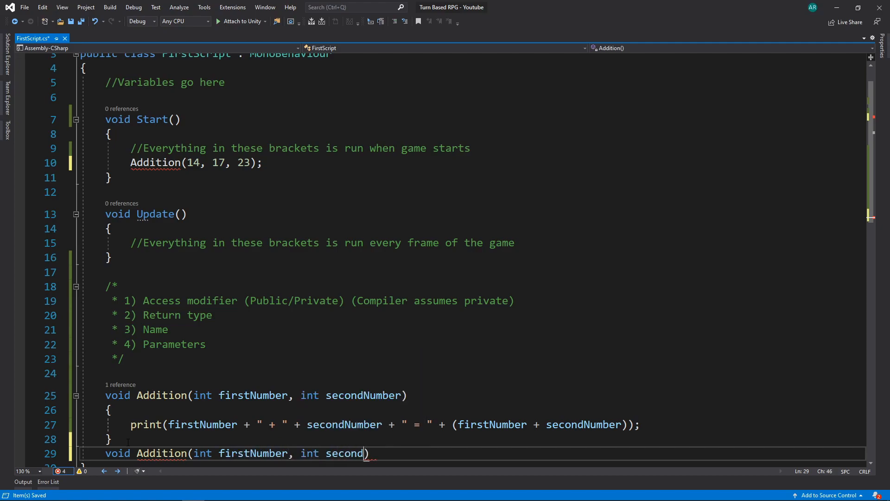
text(Number, int)
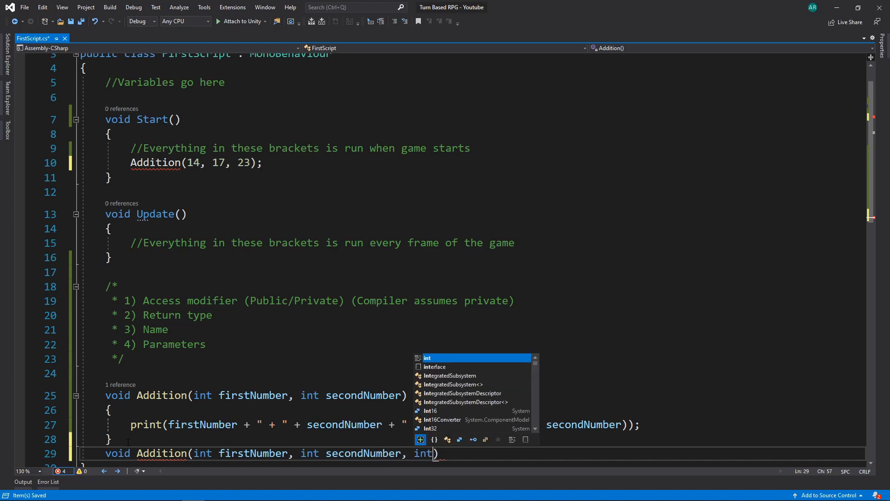
text(thirdNumber)
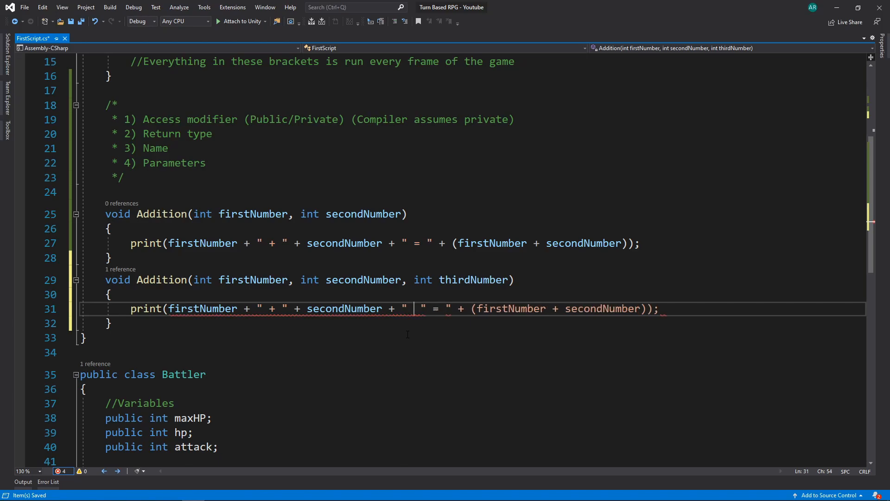
text(+ " +)
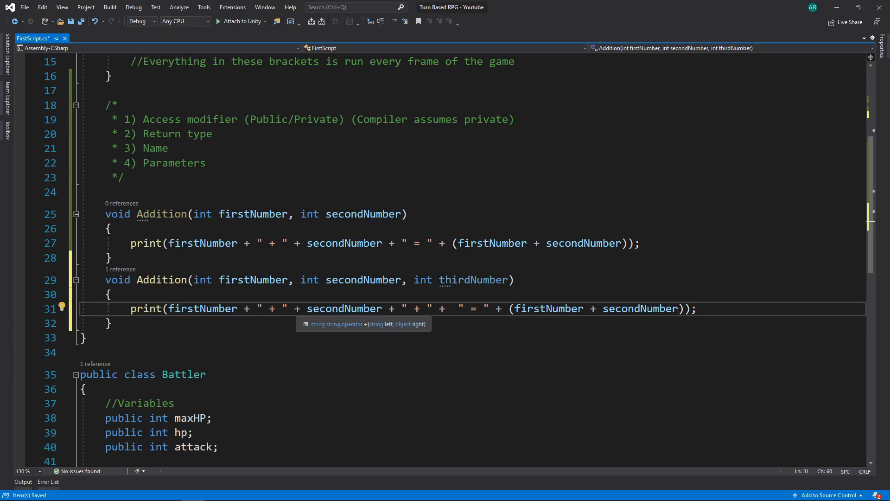
text(th)
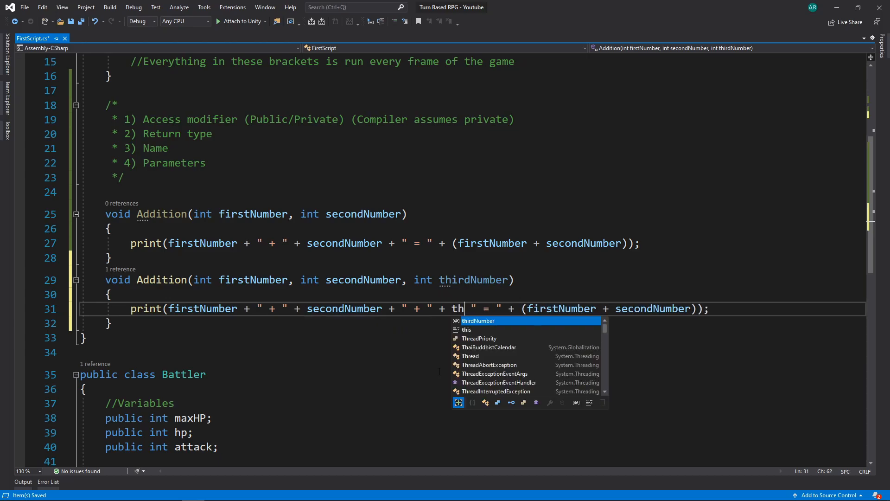
key(Tab)
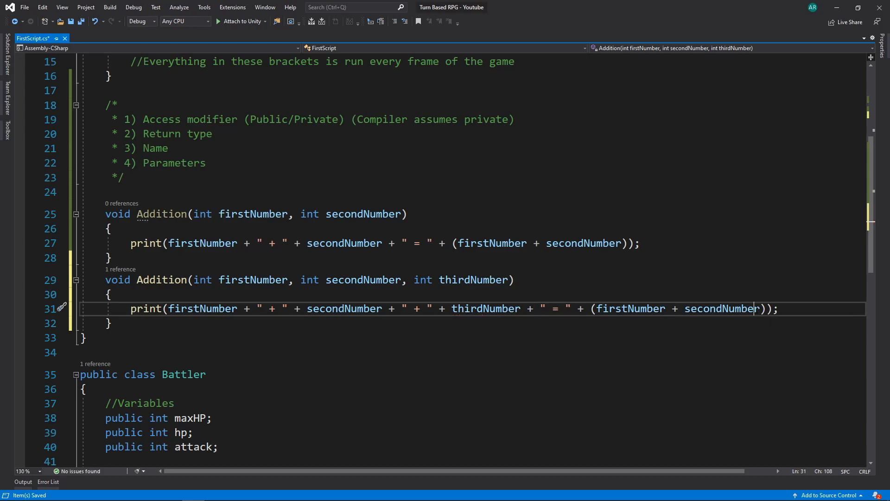
text(+)
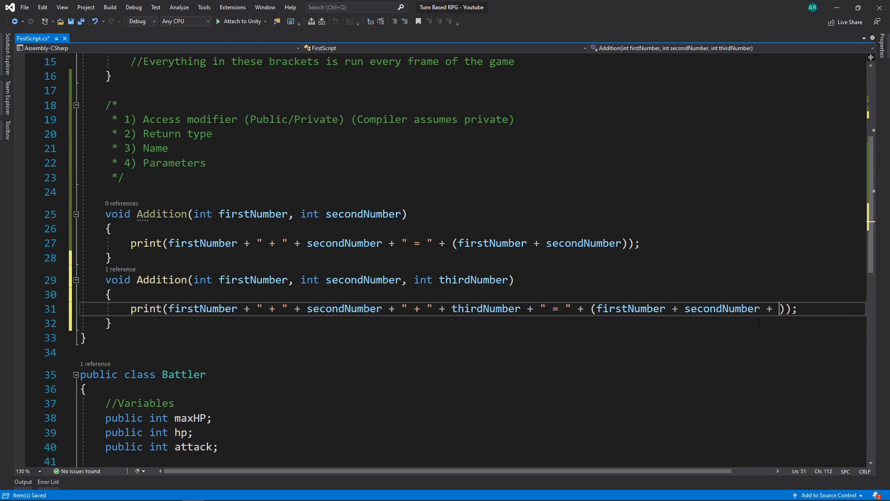
text(thirdNumber)
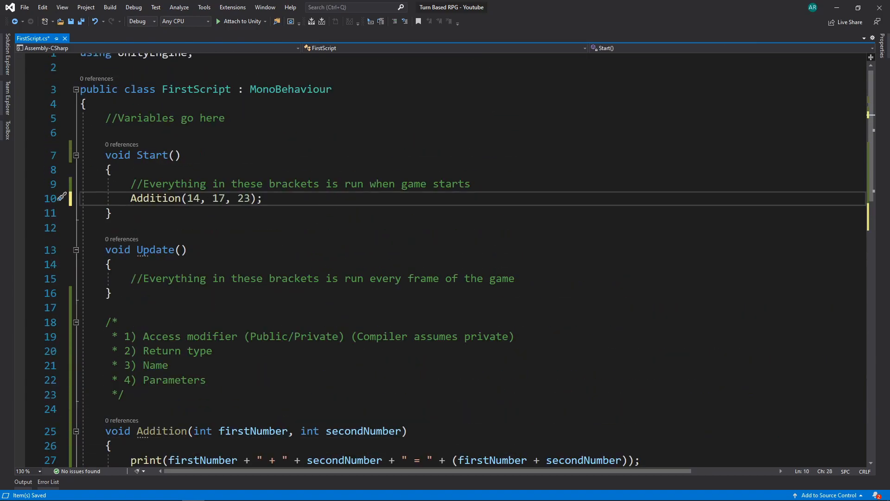
Step: Empty the Addition(14, 17, 23) call and browse both overload signatures in the tooltip
scroll(down, 3)
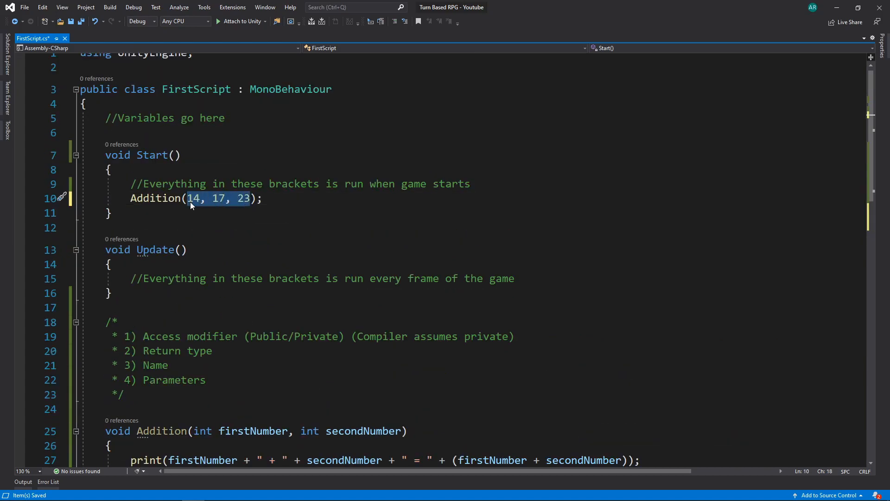
key(Delete)
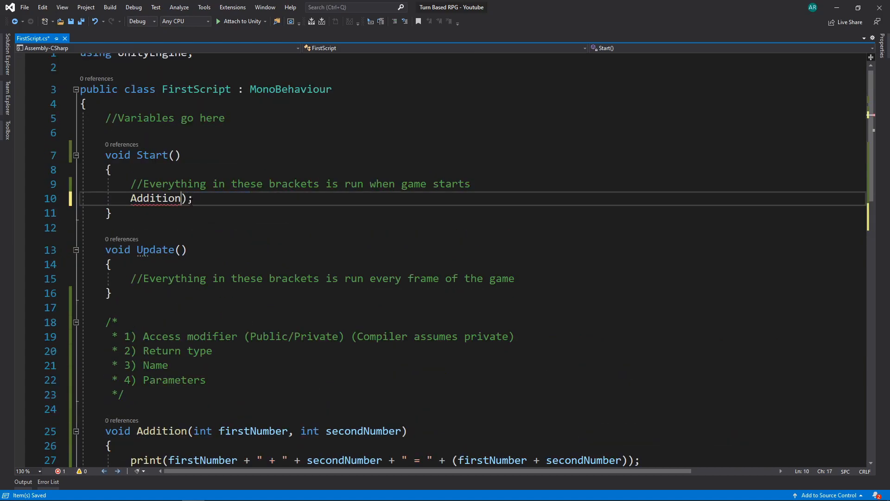
text(()
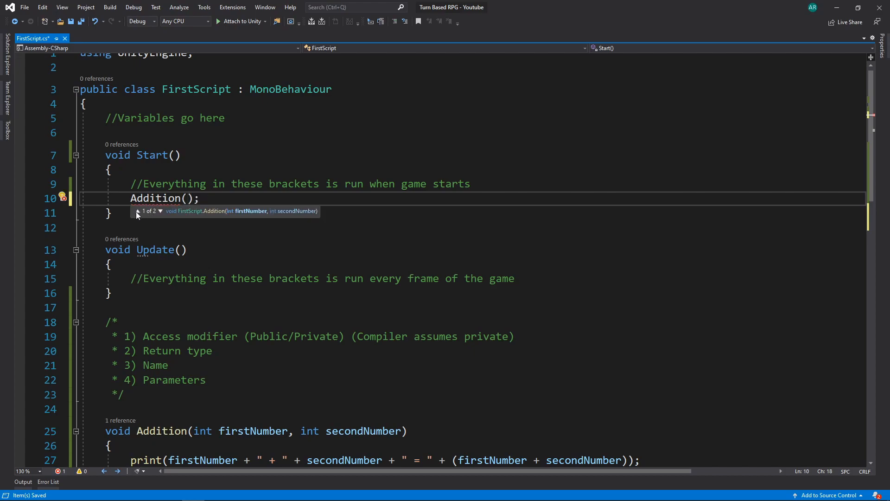
click(138, 211)
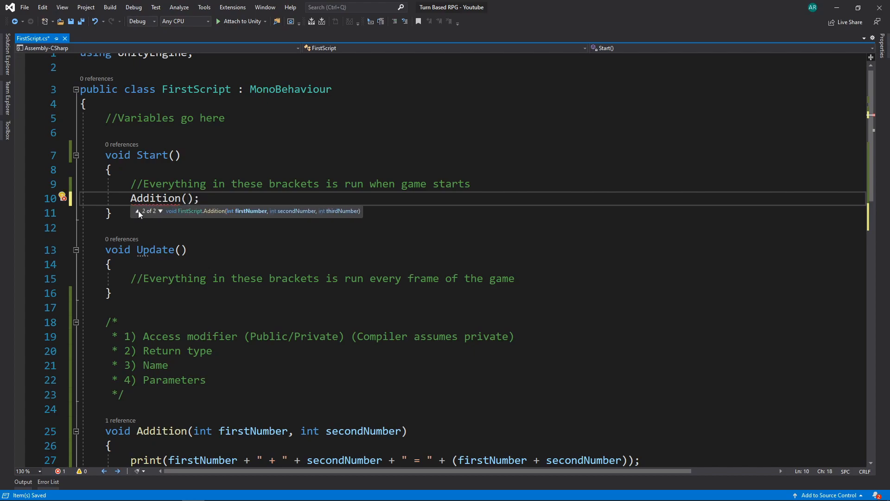
mouse_move(144, 215)
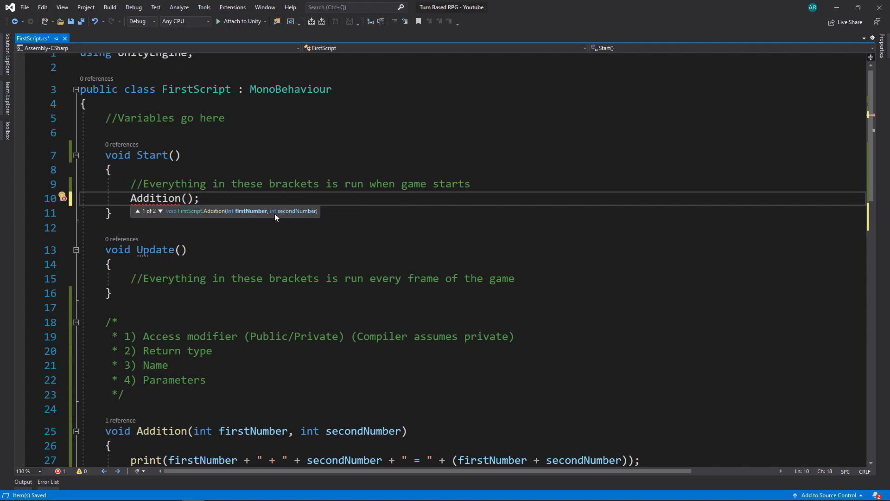
click(161, 210)
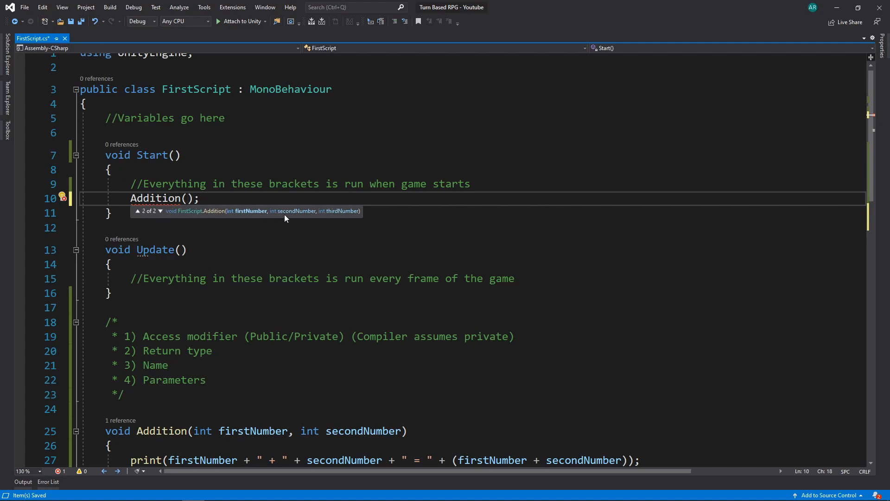
click(137, 211)
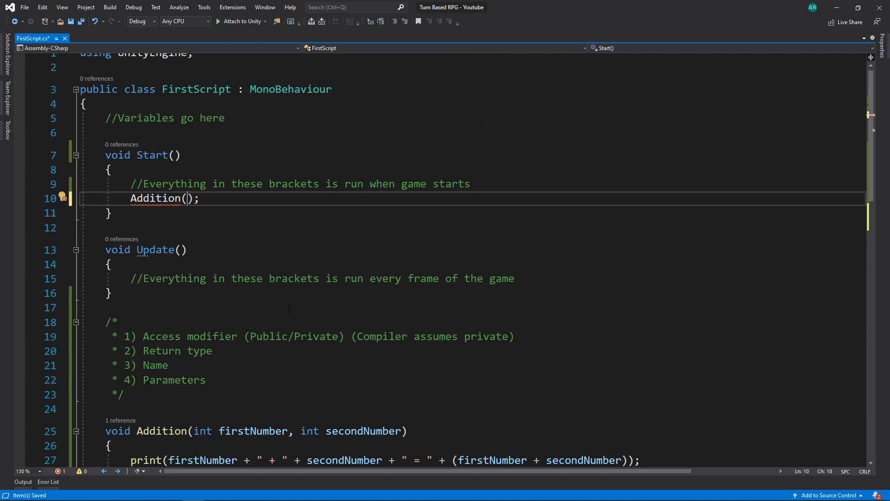
scroll(down, 3)
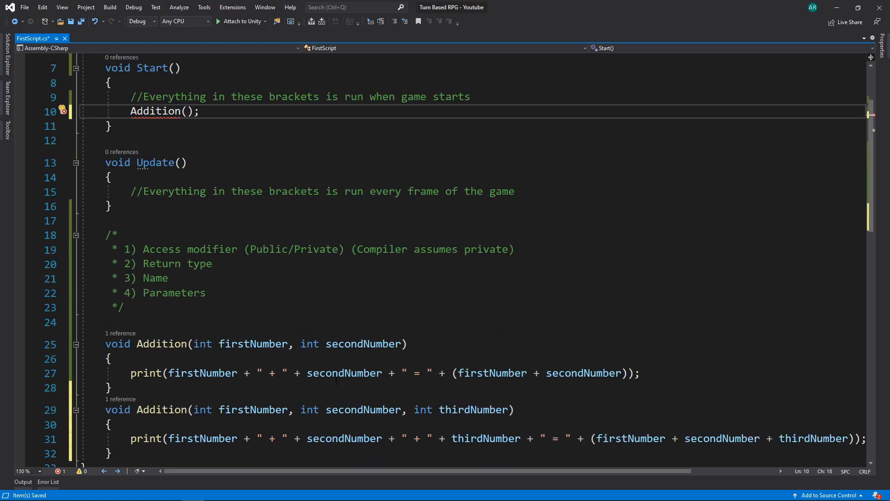
Step: Call Addition(12, 13, 14), run the game to confirm 39, then return to the editor
text(12,)
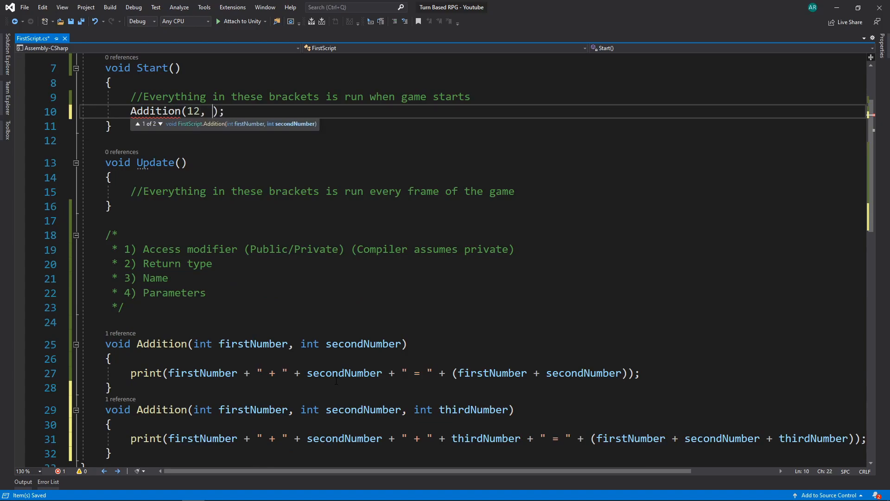
text(13, 14)
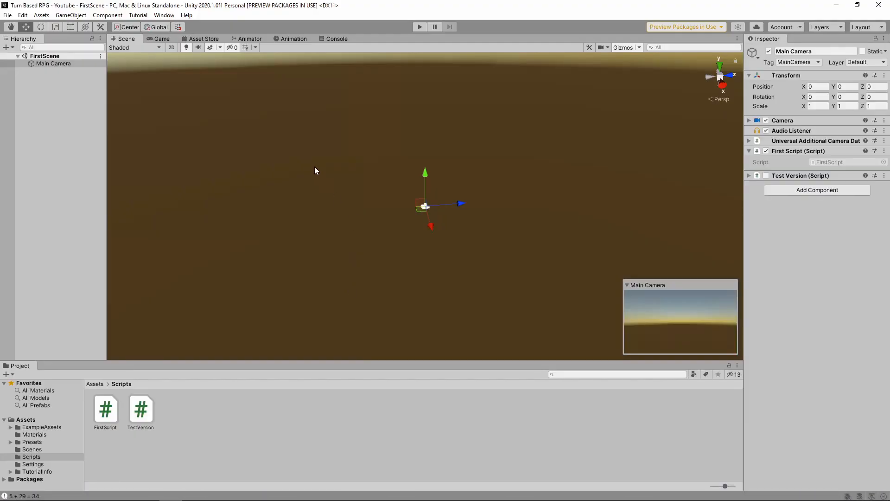
click(419, 27)
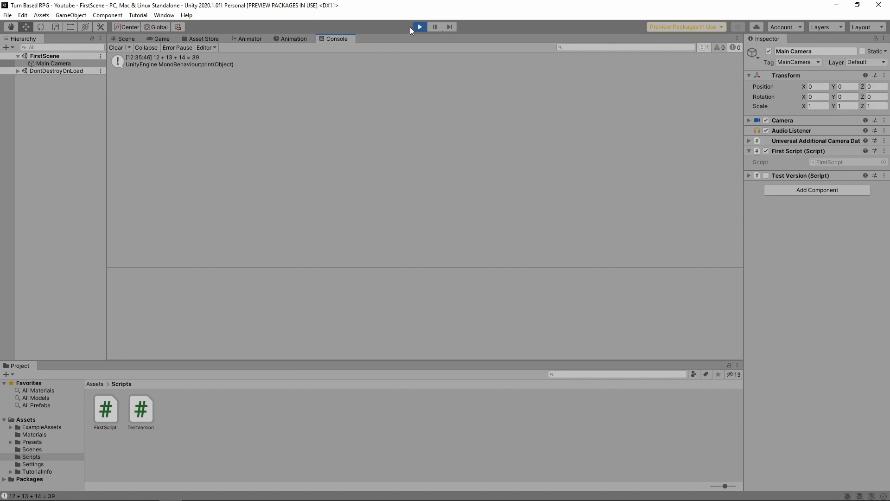
click(419, 27)
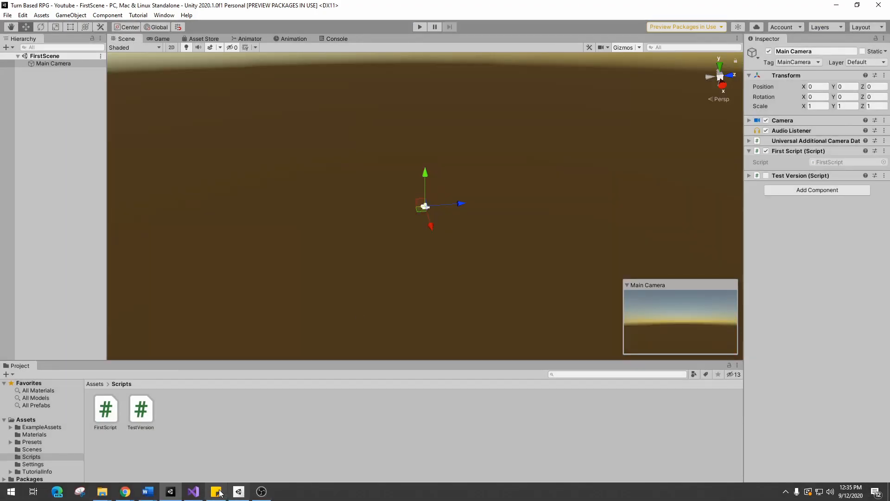
click(216, 491)
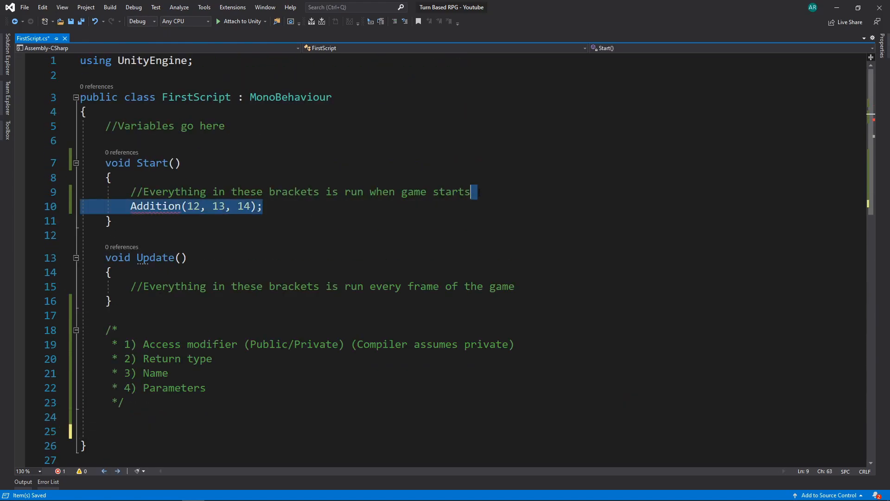
Step: Delete the Addition(12, 13, 14); line from Start()
key(Delete)
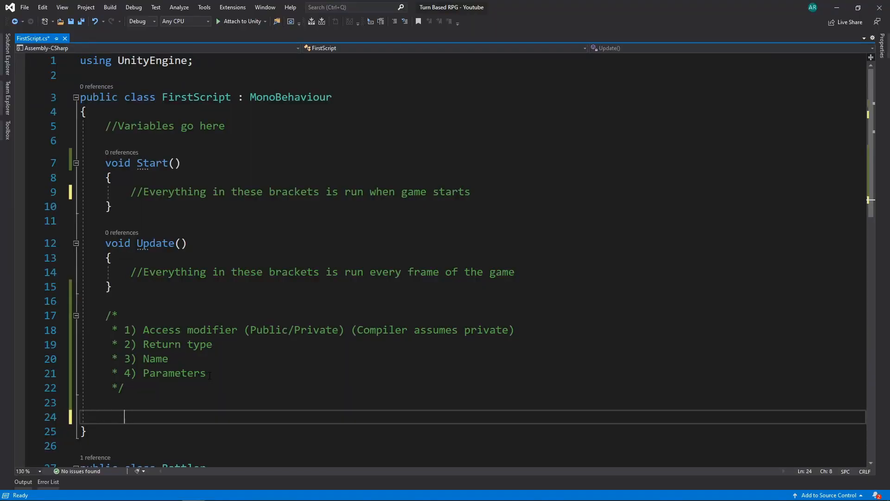
Step: Write BakePizza(string topping) printing "Baking pizza with " + topping
text(void b)
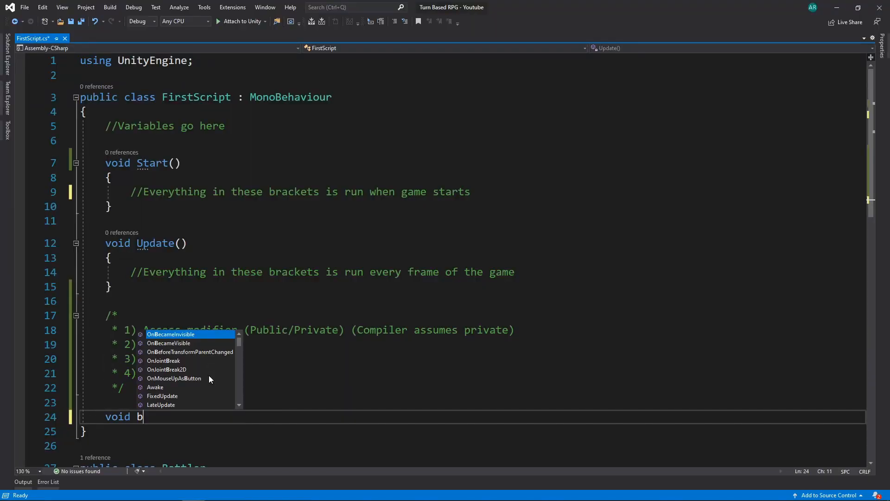
text(akePizza)
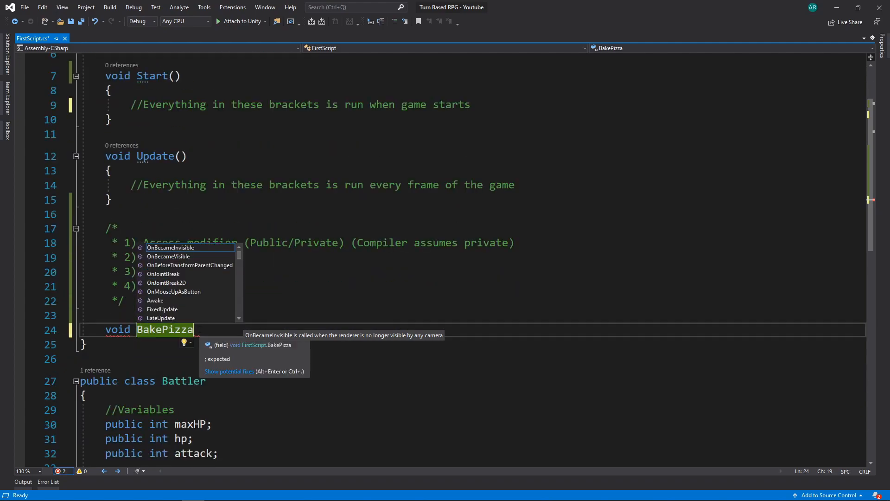
text(()
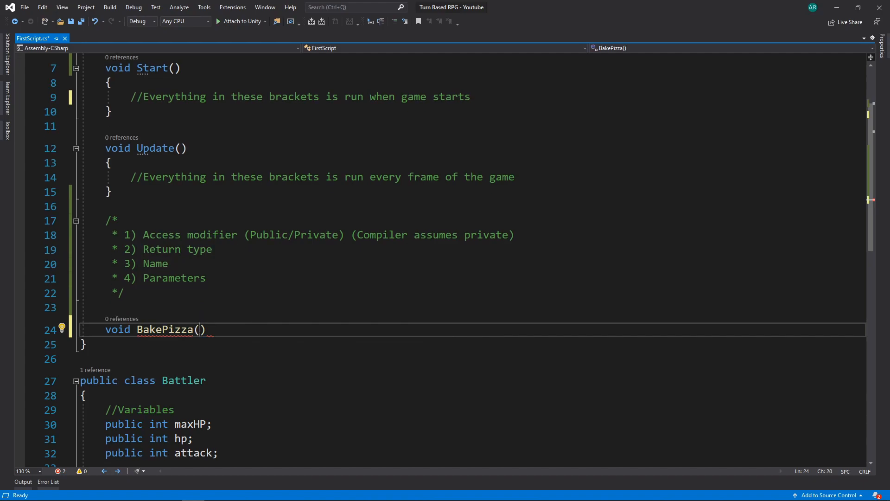
text(string topping)
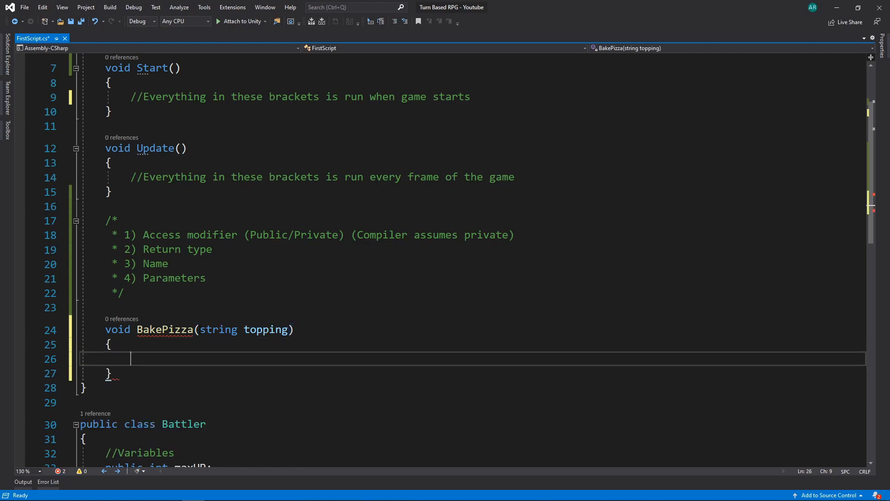
text(print()
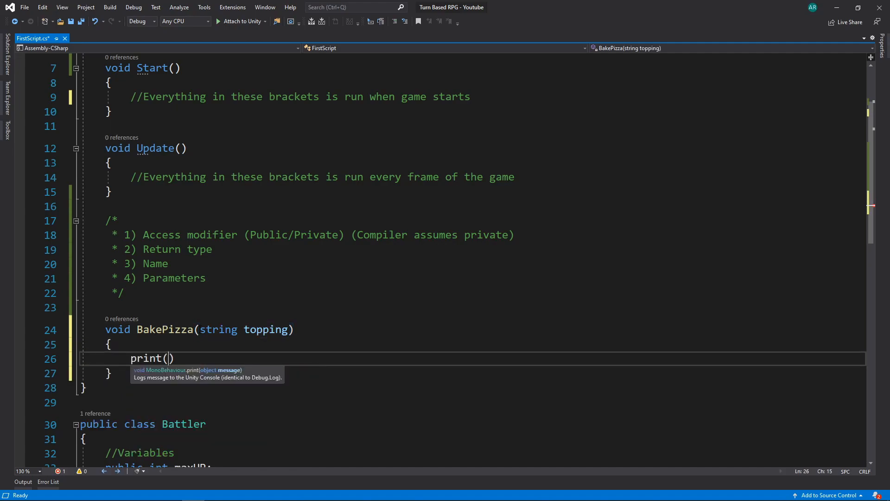
text("B)
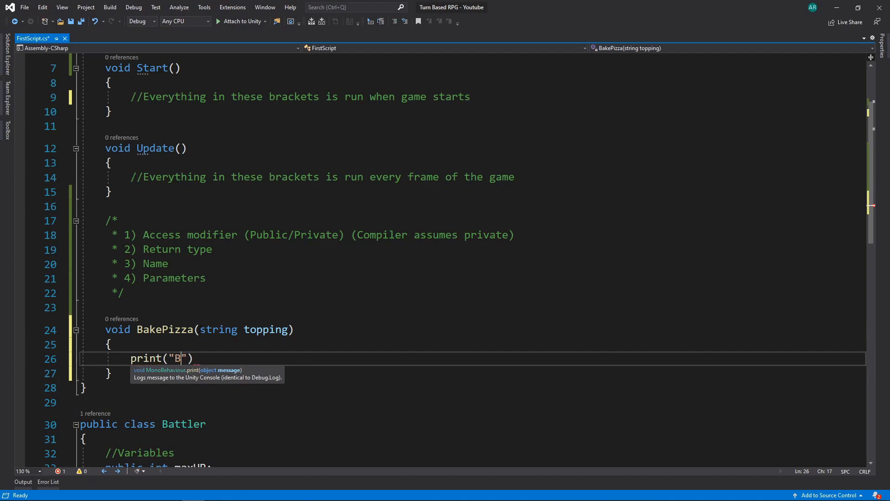
text(aking pizza with)
text(void)
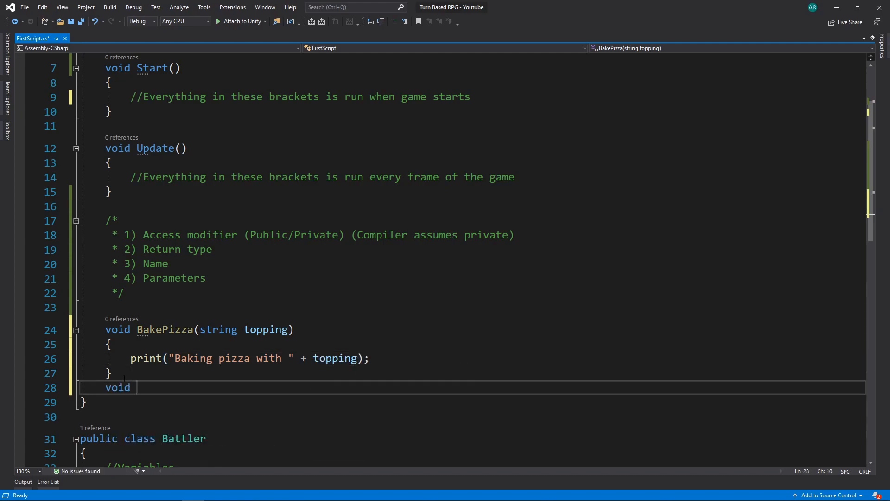
Step: Declare void BakePizza(string topping, bool isBakedLightly) with an empty body
text(BakePizza(string)
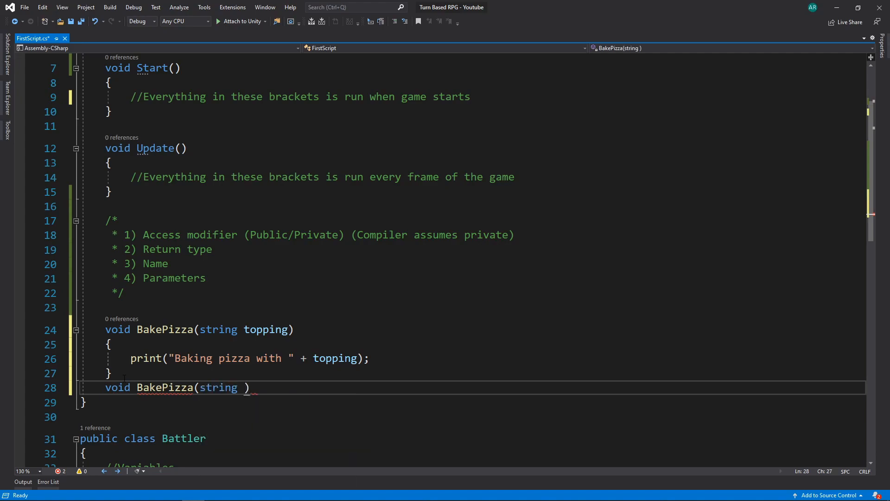
text(topping, bolo)
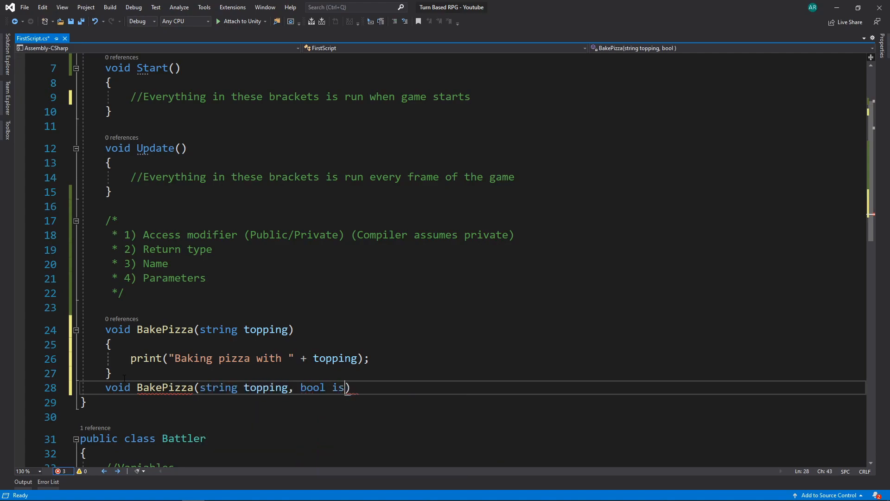
text(BakedLightly)
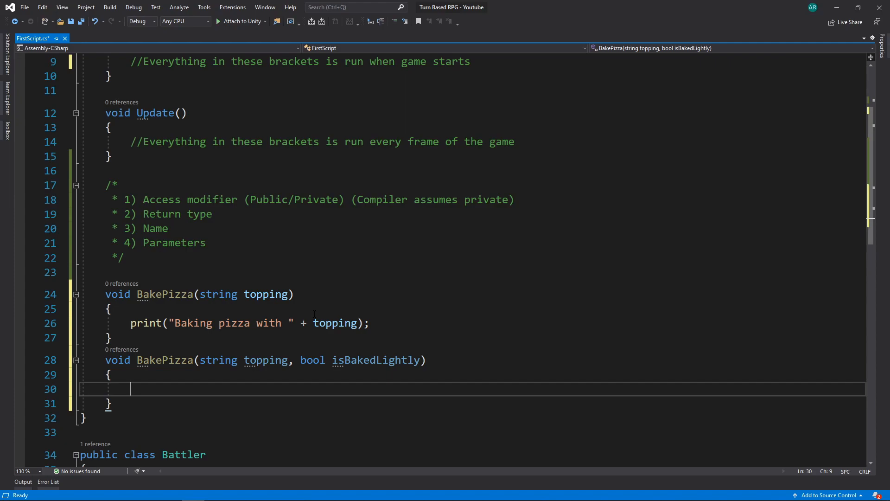
Step: Add an if on isBakedLightly printing "Baking pizza lightly with " + topping
text(if()
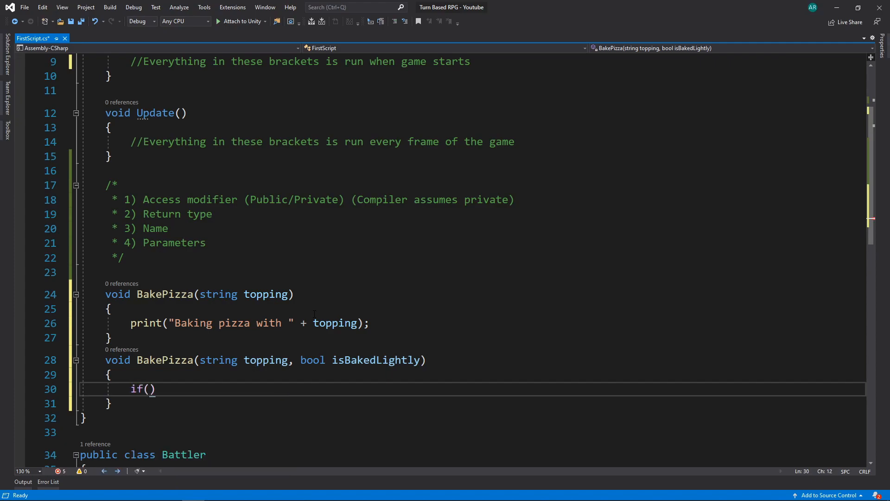
text(isBakedLightly)
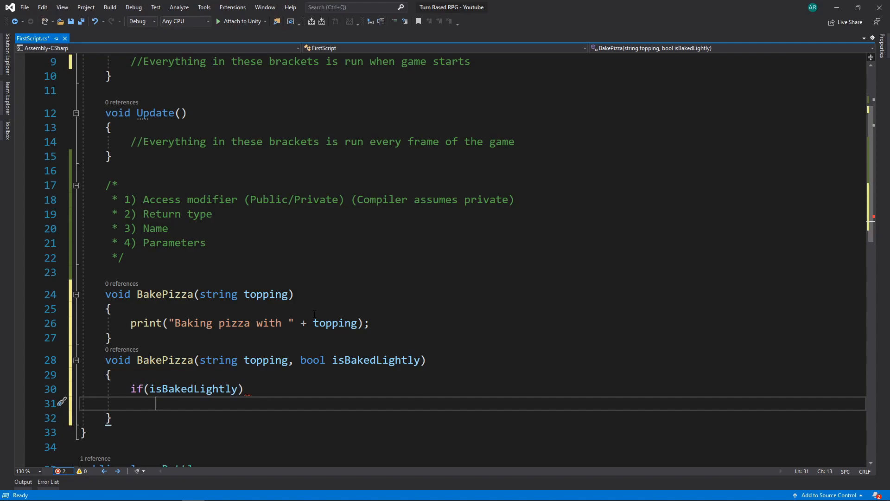
text(print())
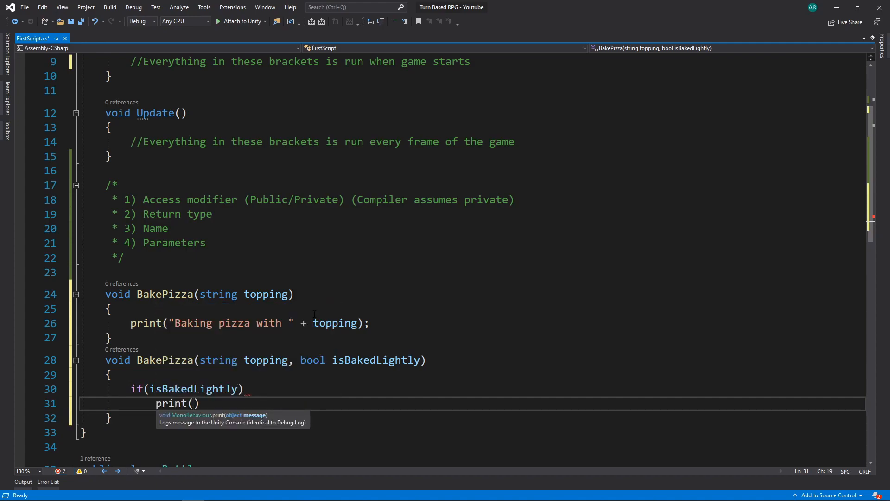
text("Baking ")
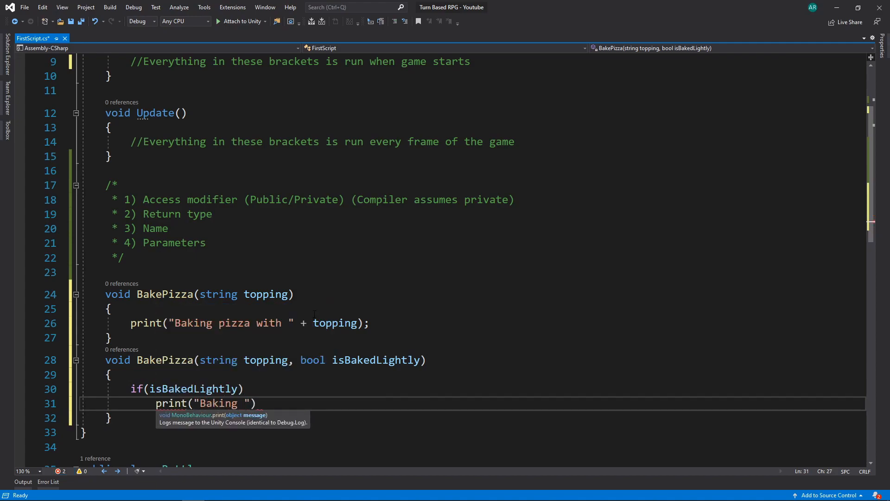
text(pizza lightly with)
text(else)
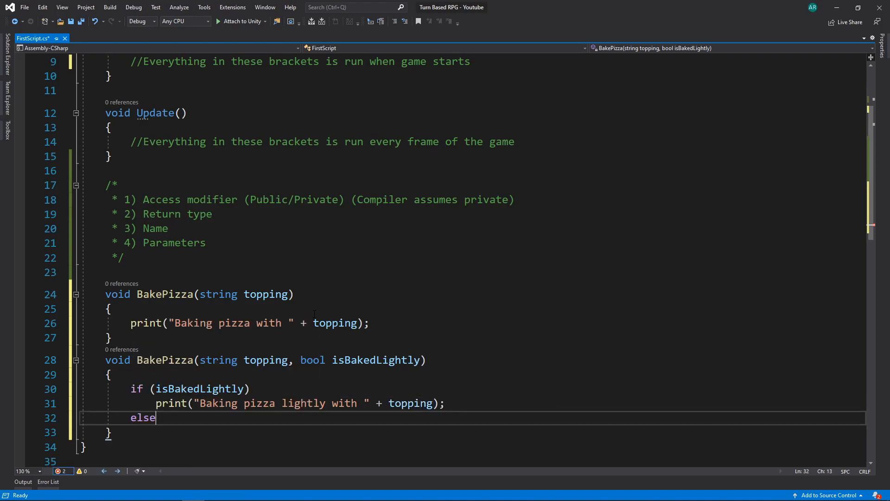
Step: Make the else branch call BakePizza(topping)
key(enter)
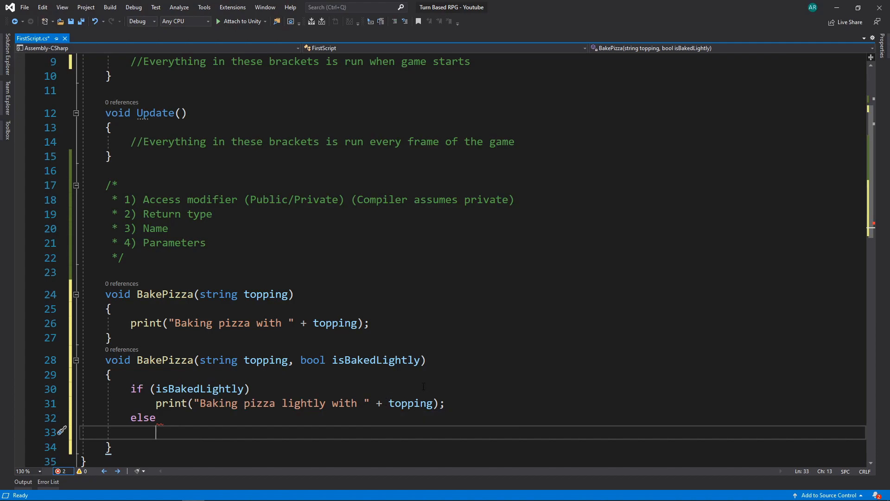
mouse_move(524, 379)
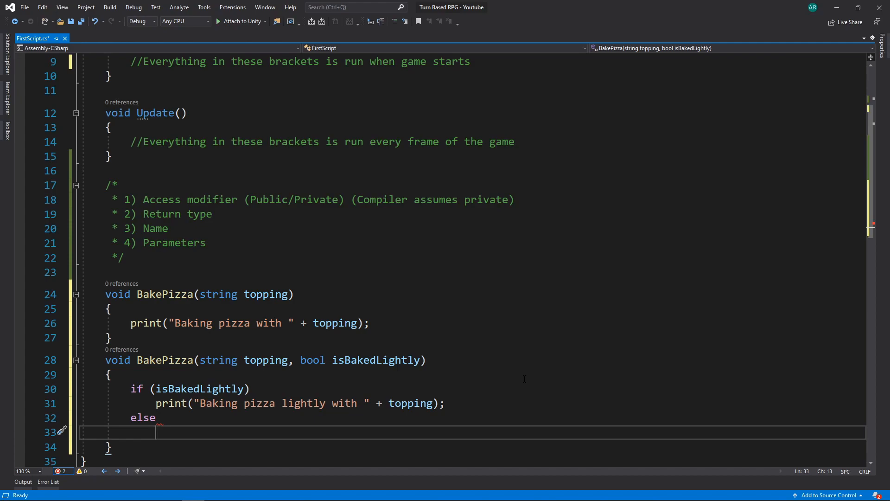
text(BakePizza()
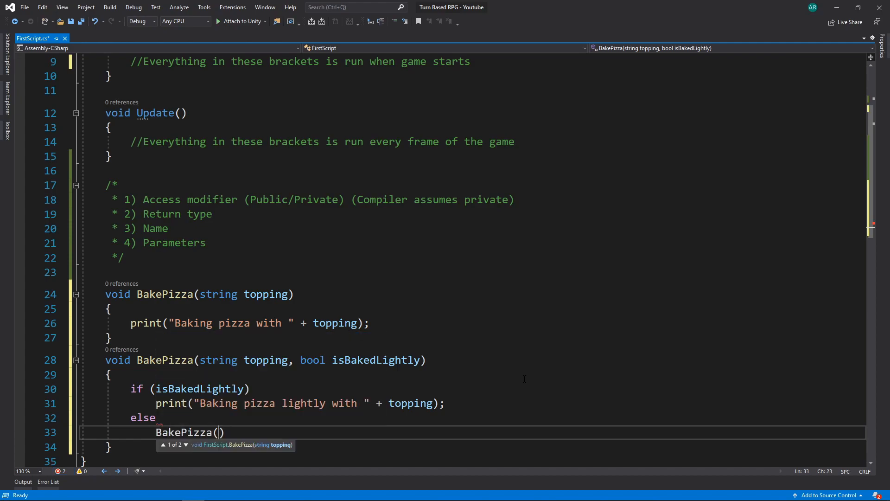
text())
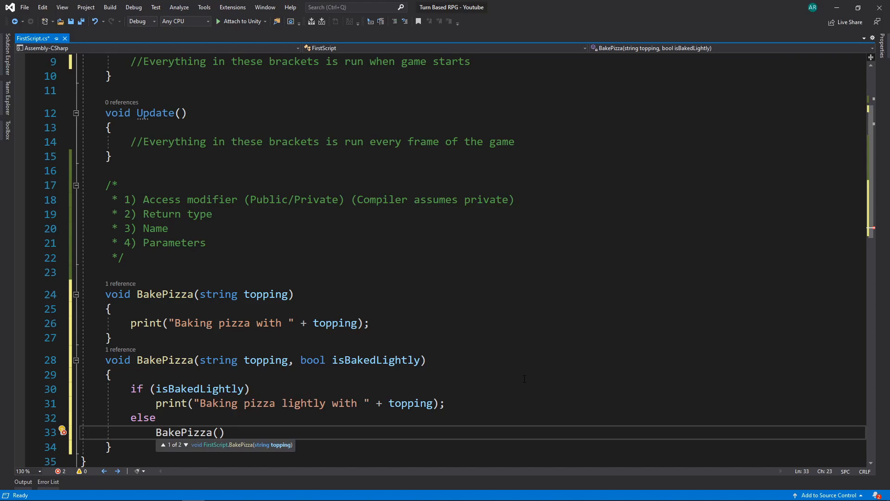
text(topping)
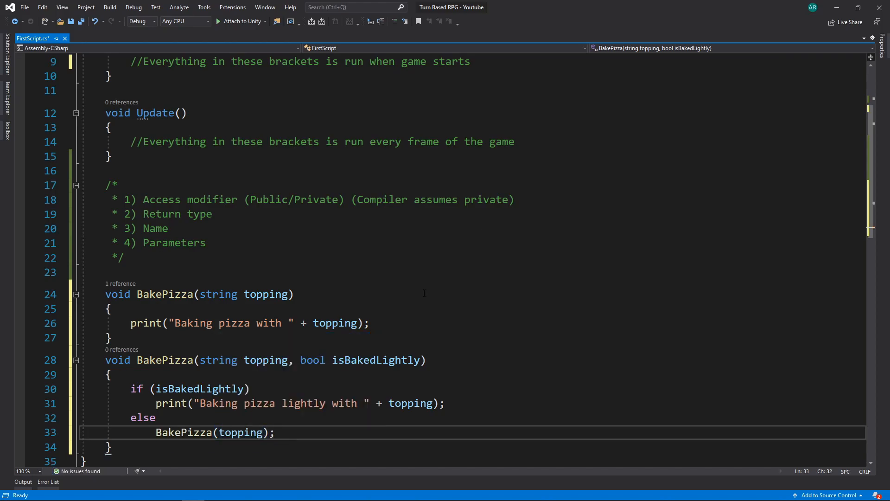
scroll(down, 3)
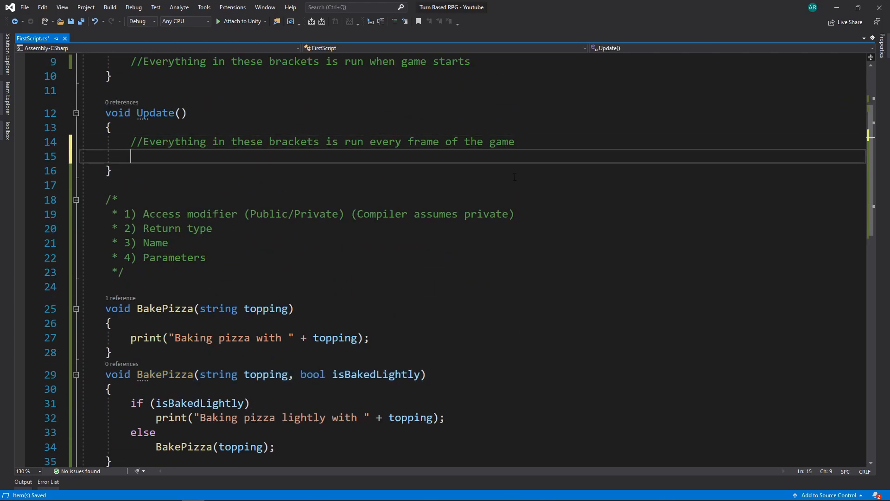
Step: In Update, call BakePizza with "Pepp", ("Sausage", true) and ("Ham", false)
text(BakePizz)
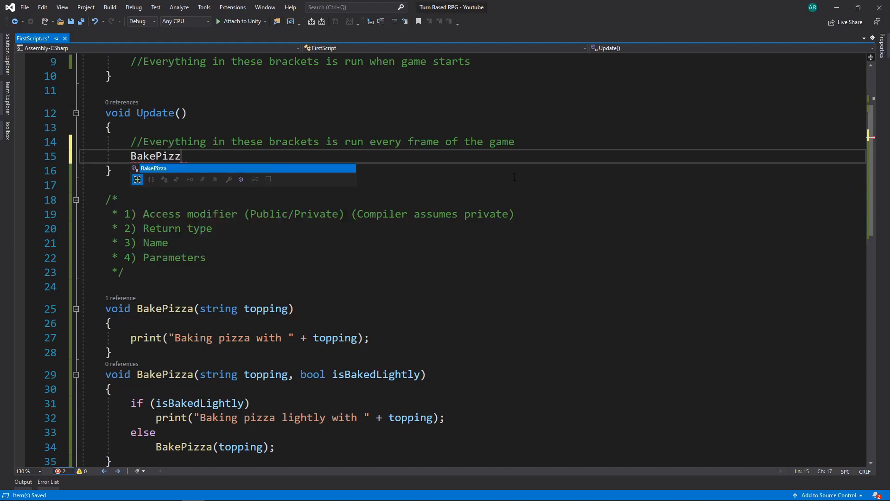
text(("Pepp");)
text(Bk)
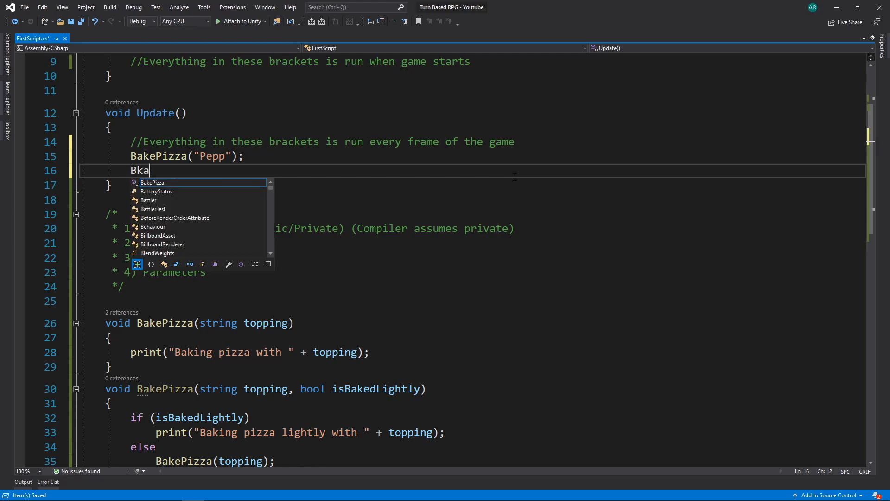
text(akePizza)
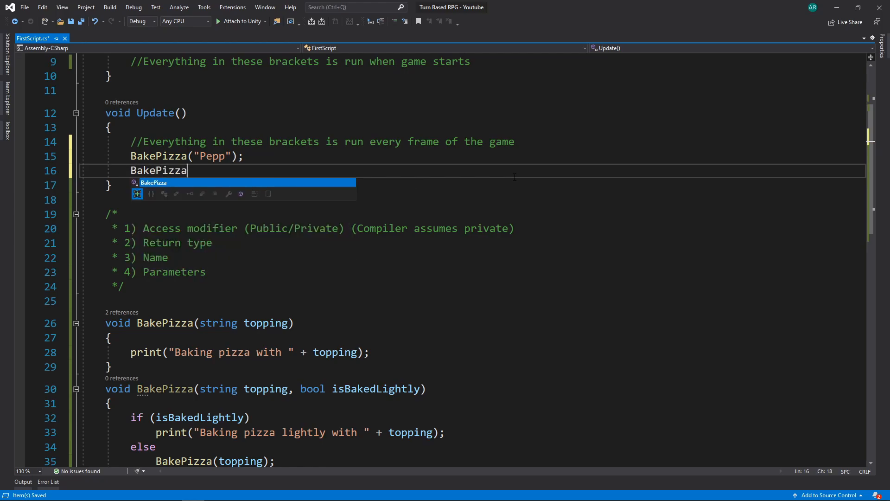
text(("Sa"))
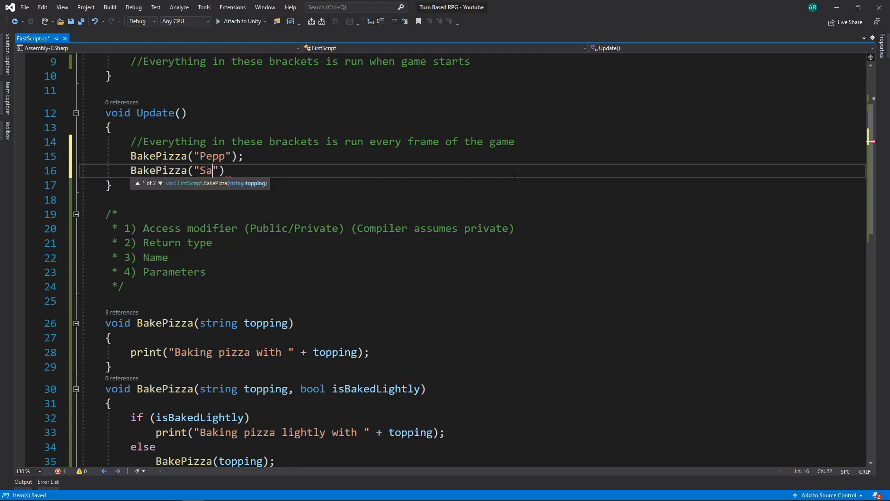
text(usage)
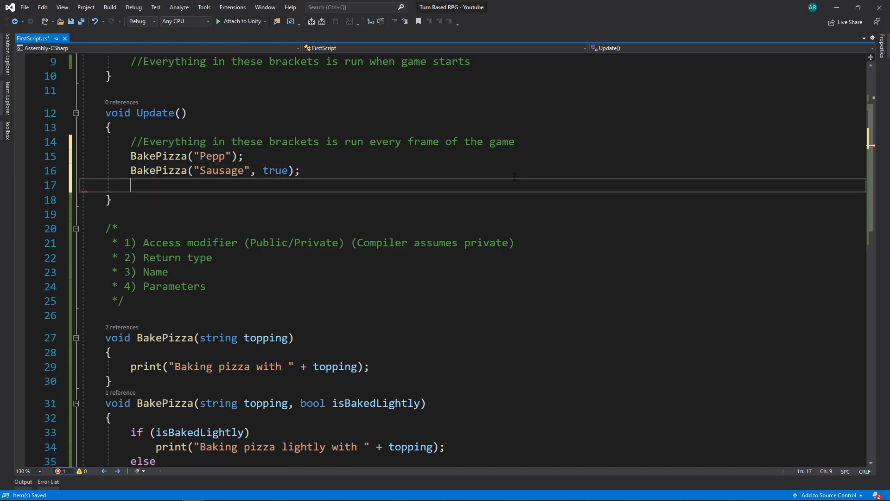
text(BakePizza(")
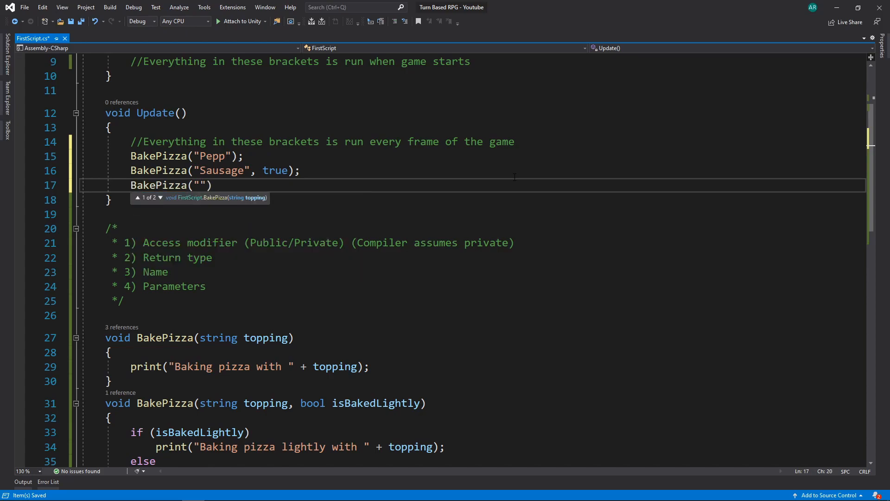
text(Ham)
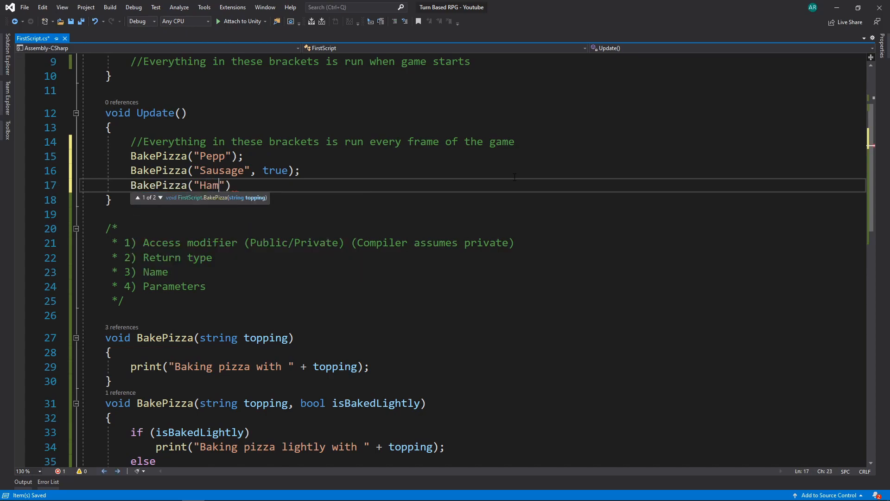
text(, false)
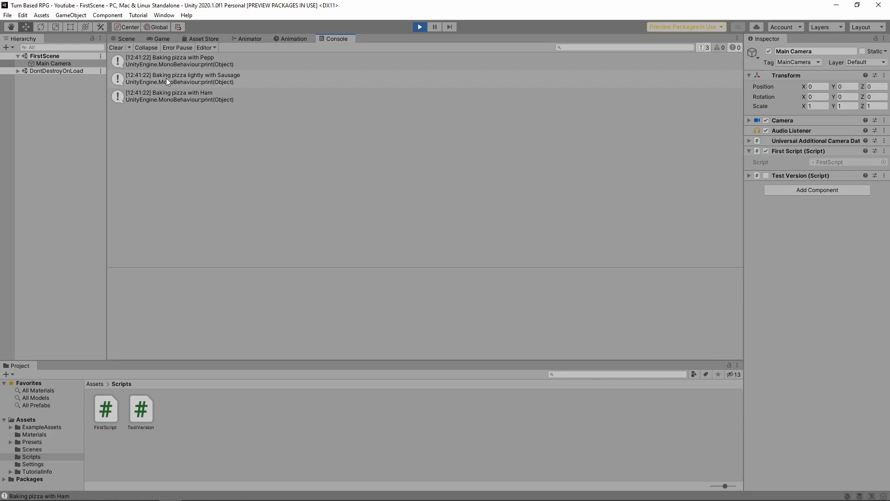
mouse_move(199, 96)
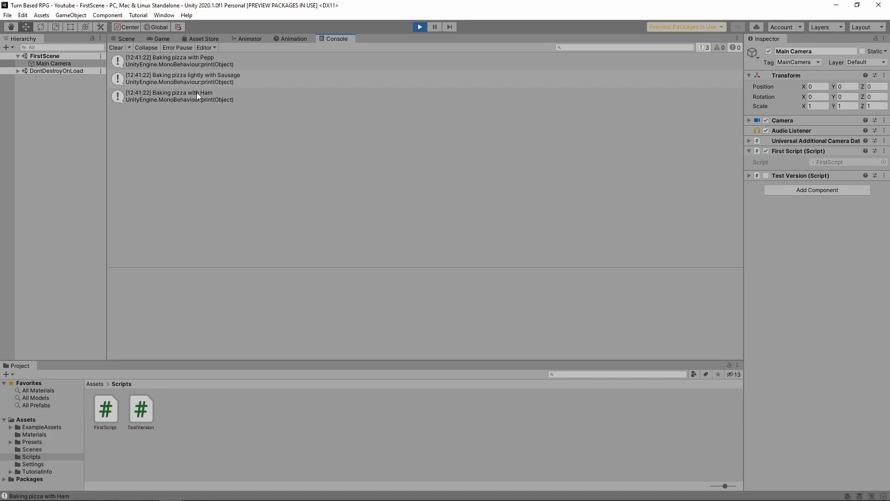
Step: Stop the running game after the three baking messages appear in the Console
click(126, 38)
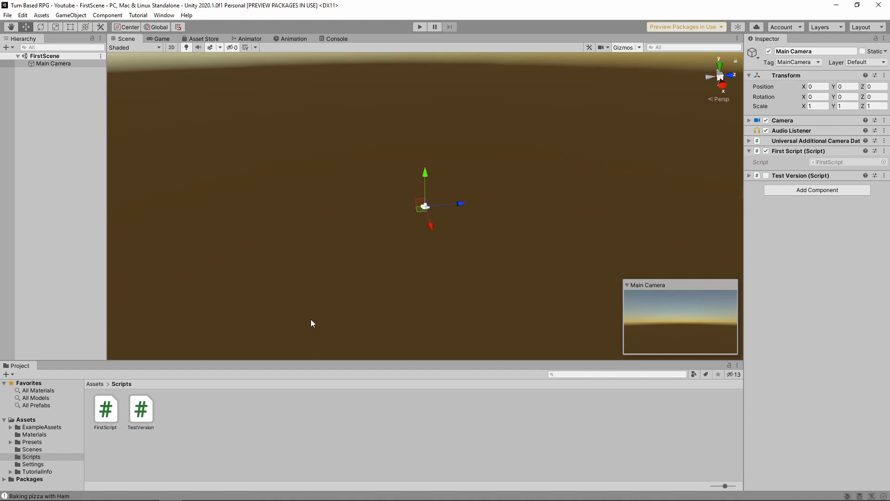
mouse_move(332, 286)
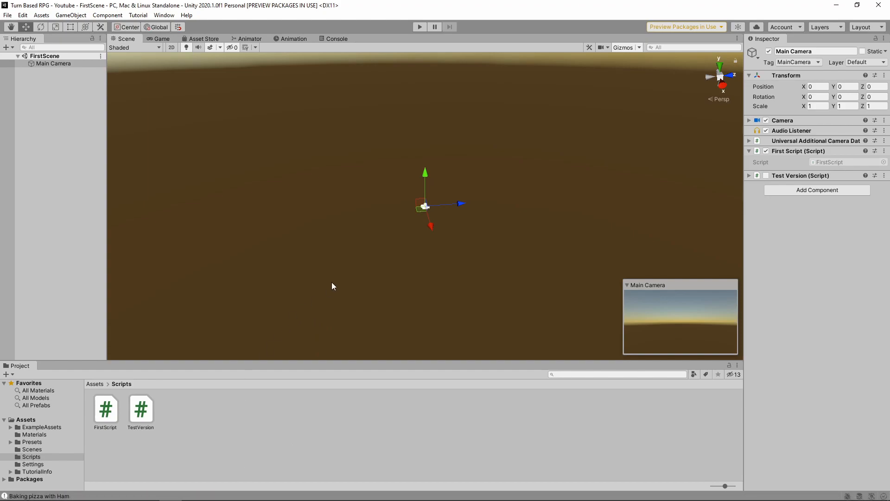